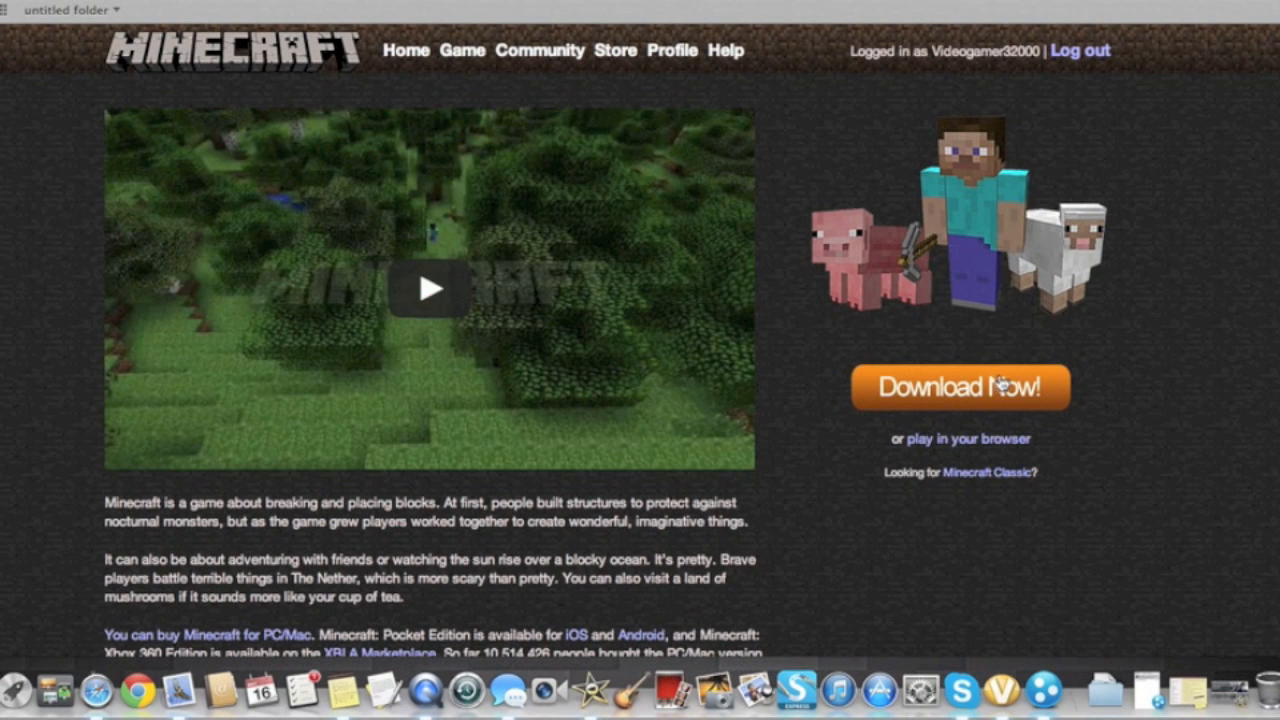
- Download minecraft_server.jar from minecraft.net into a new desktop folder
left_click(960, 384)
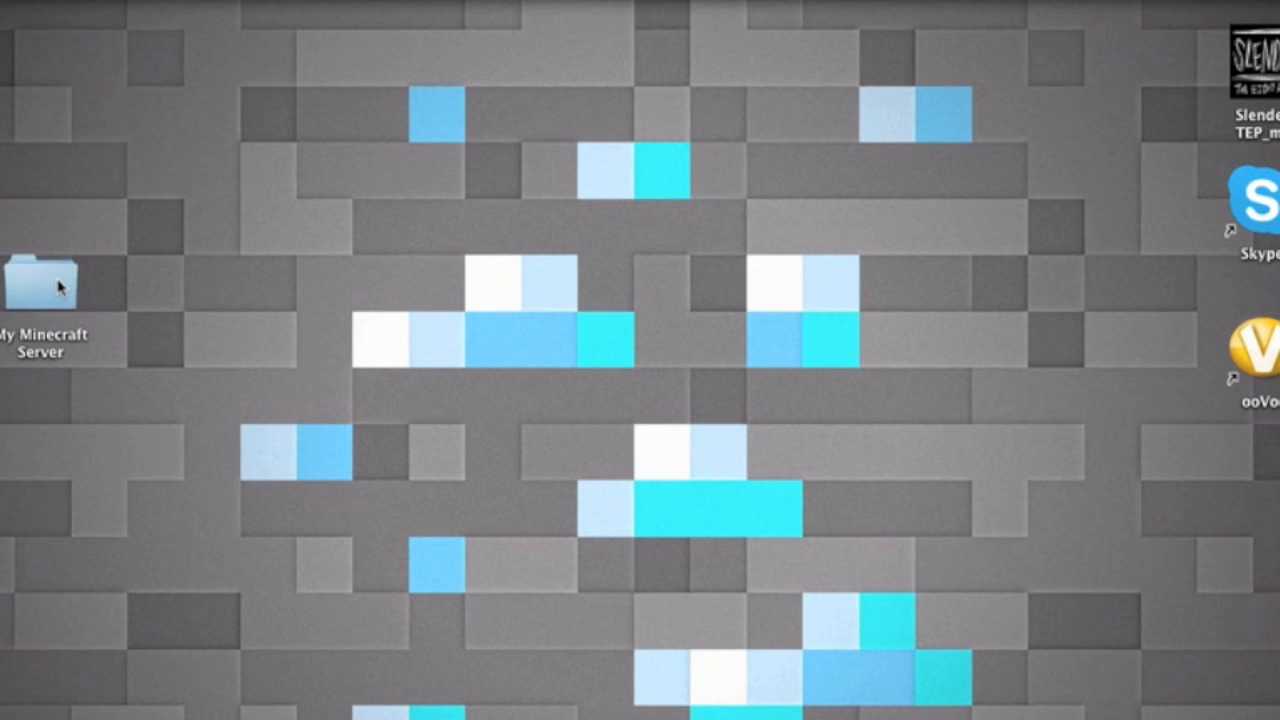
- Check the My Minecraft Server folder, then switch the new TextEdit document's format via Format > Make Rich Text
double_click(38, 280)
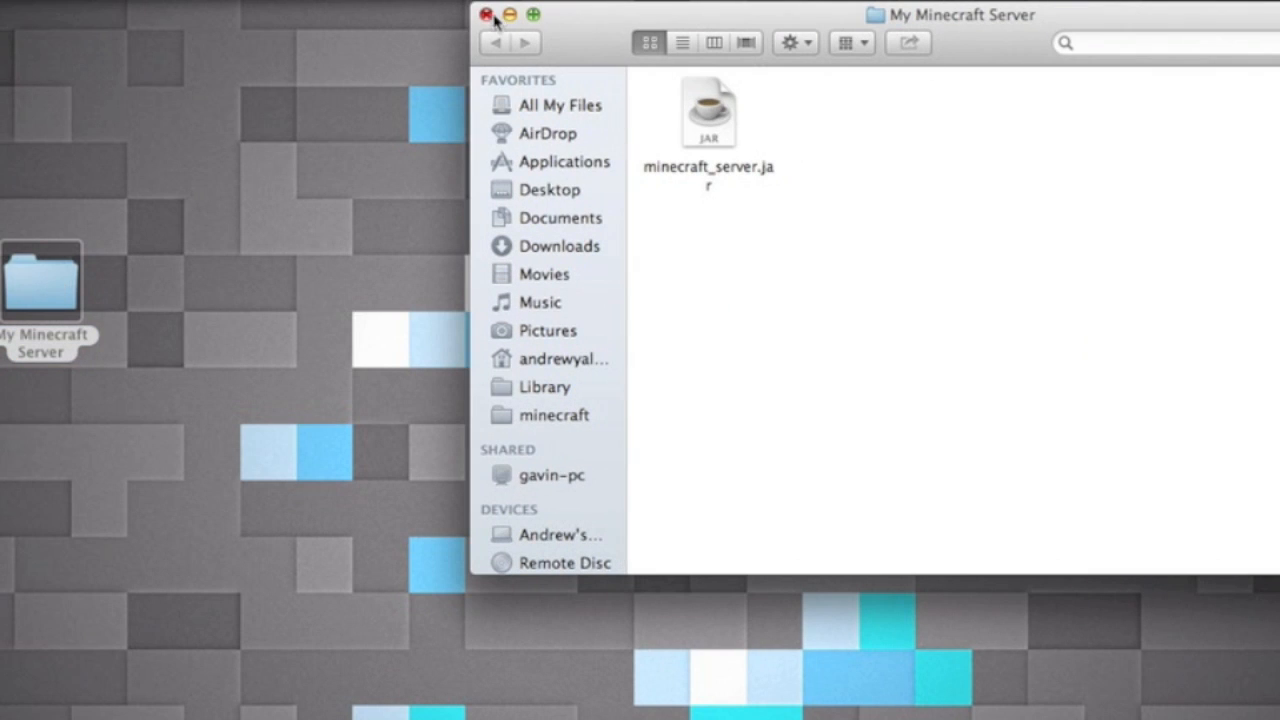
left_click(484, 16)
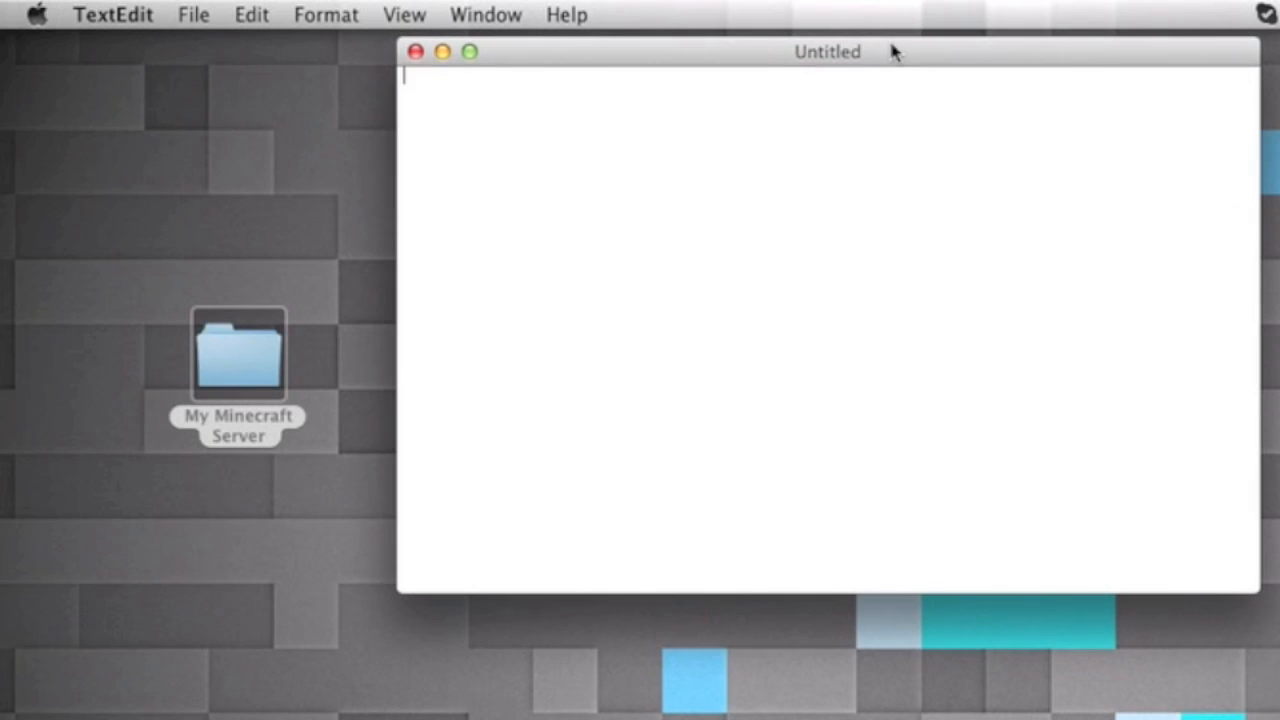
left_click(324, 16)
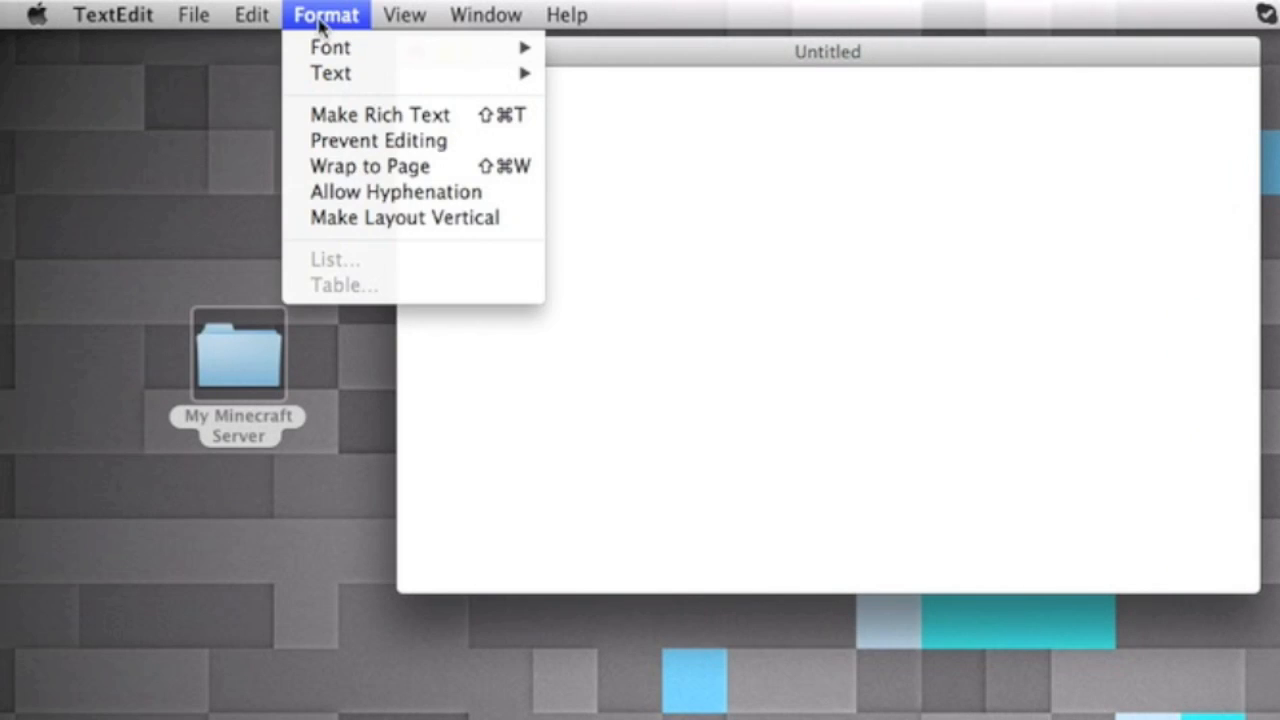
mouse_move(350, 120)
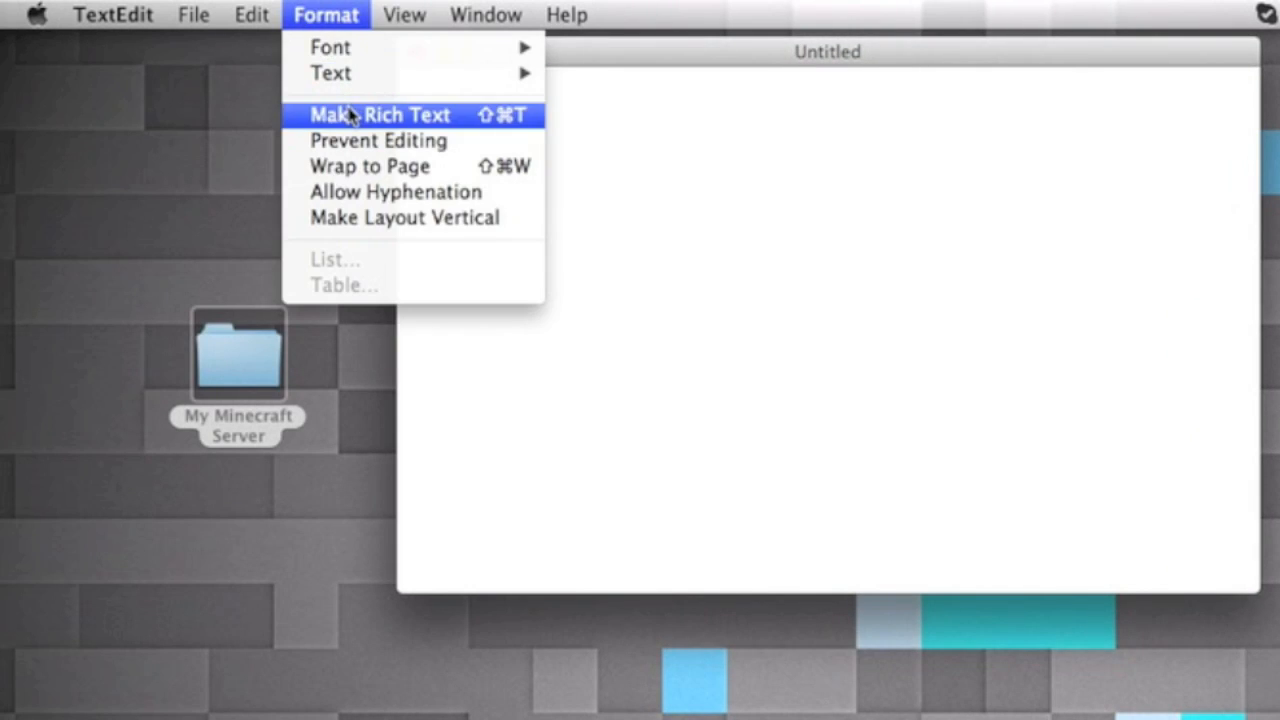
left_click(380, 114)
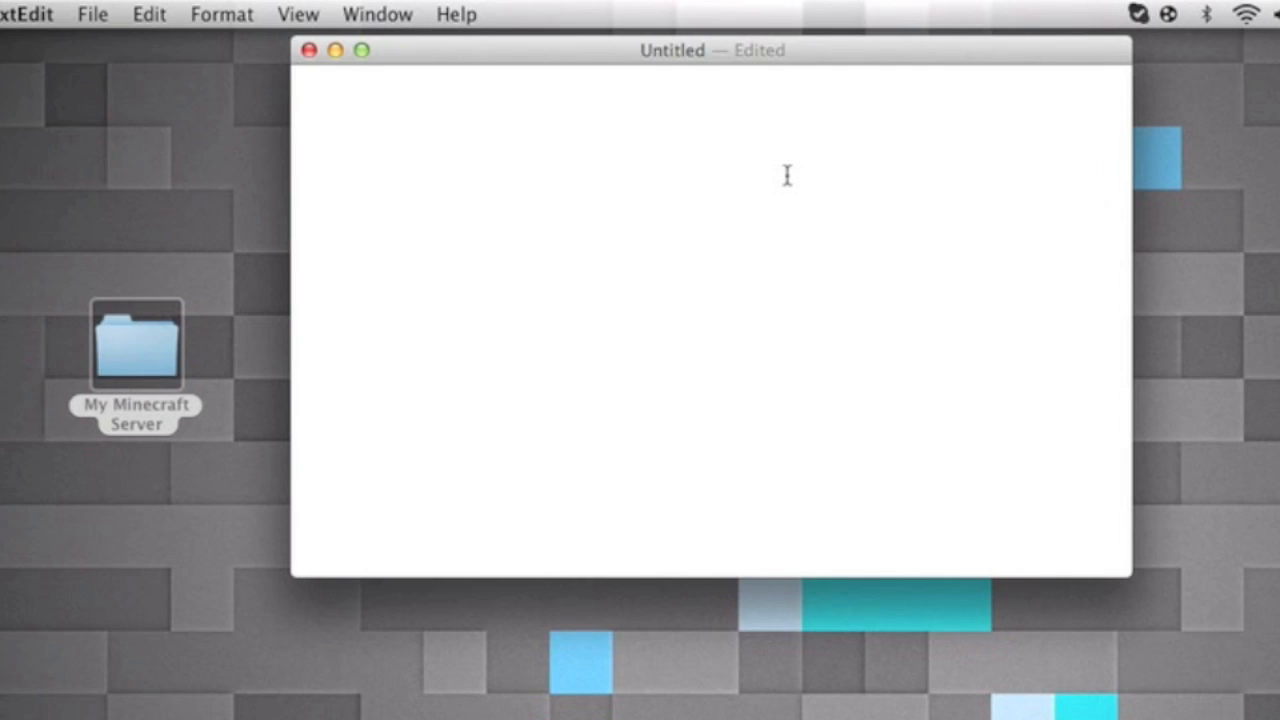
- Write the launch script starting with #!/bin/bash that runs minecraft_server.jar with nogui
type("#!/bin/bash")
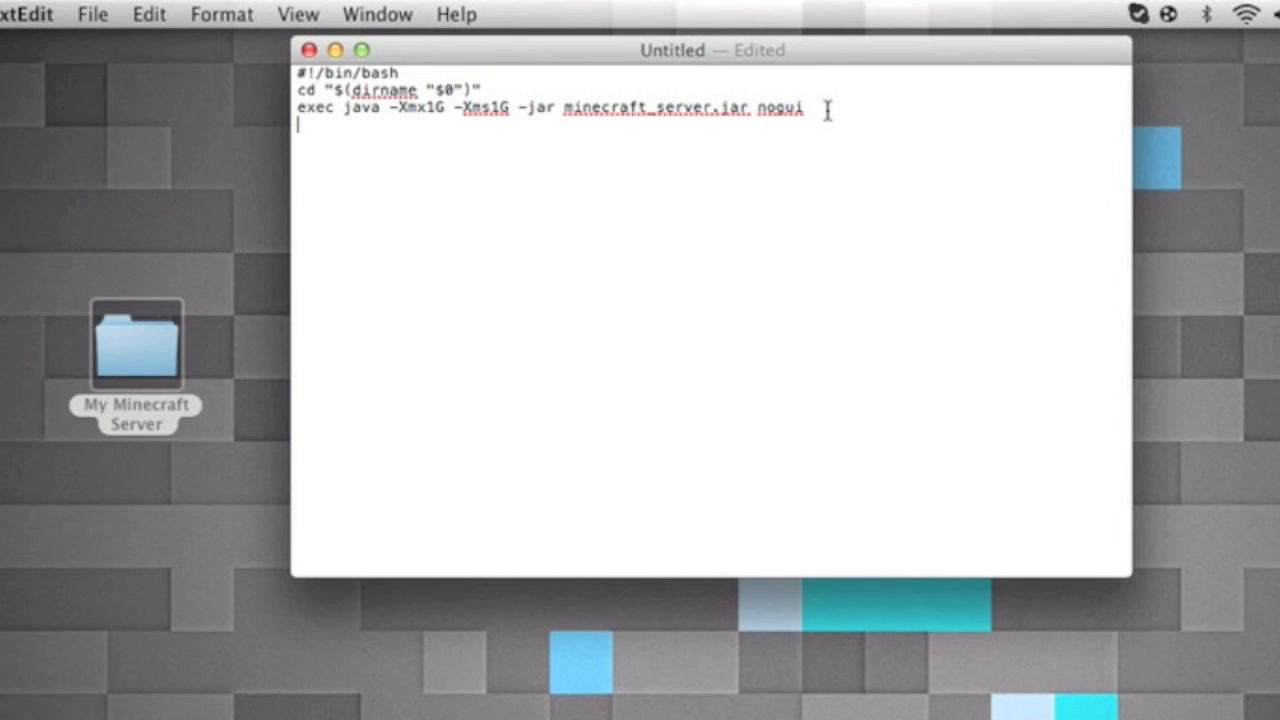
mouse_move(778, 108)
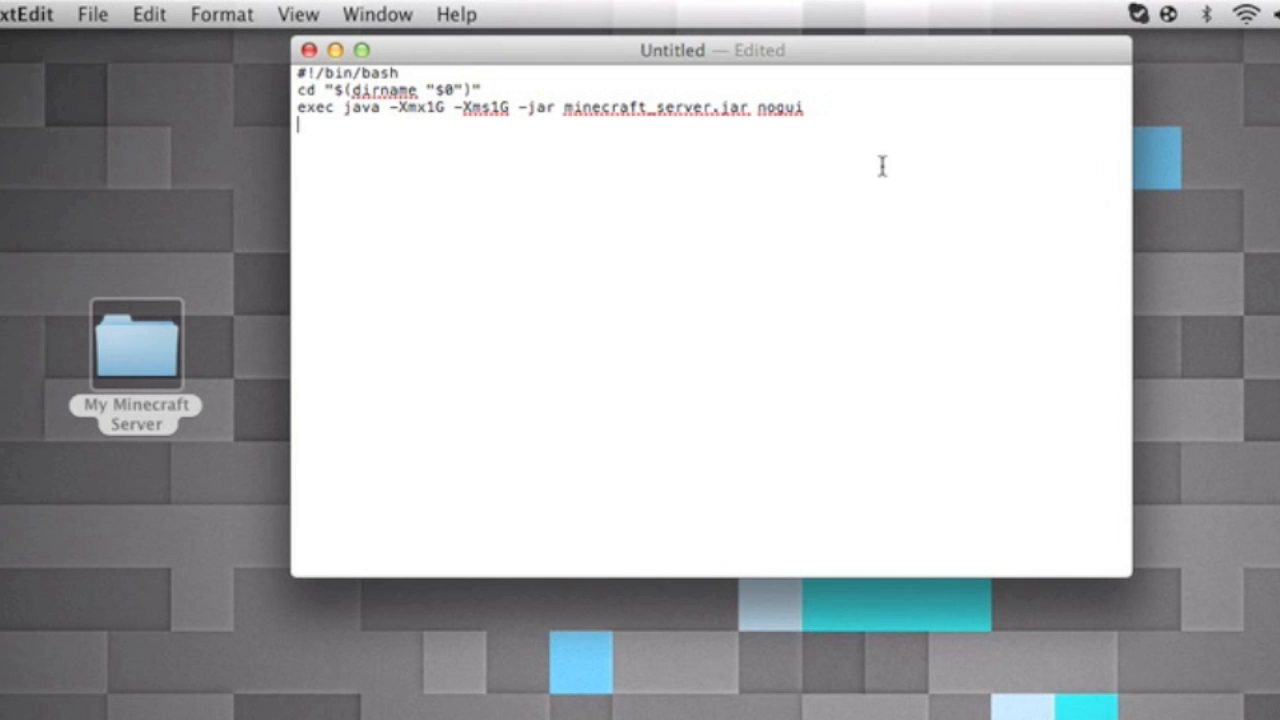
mouse_move(264, 50)
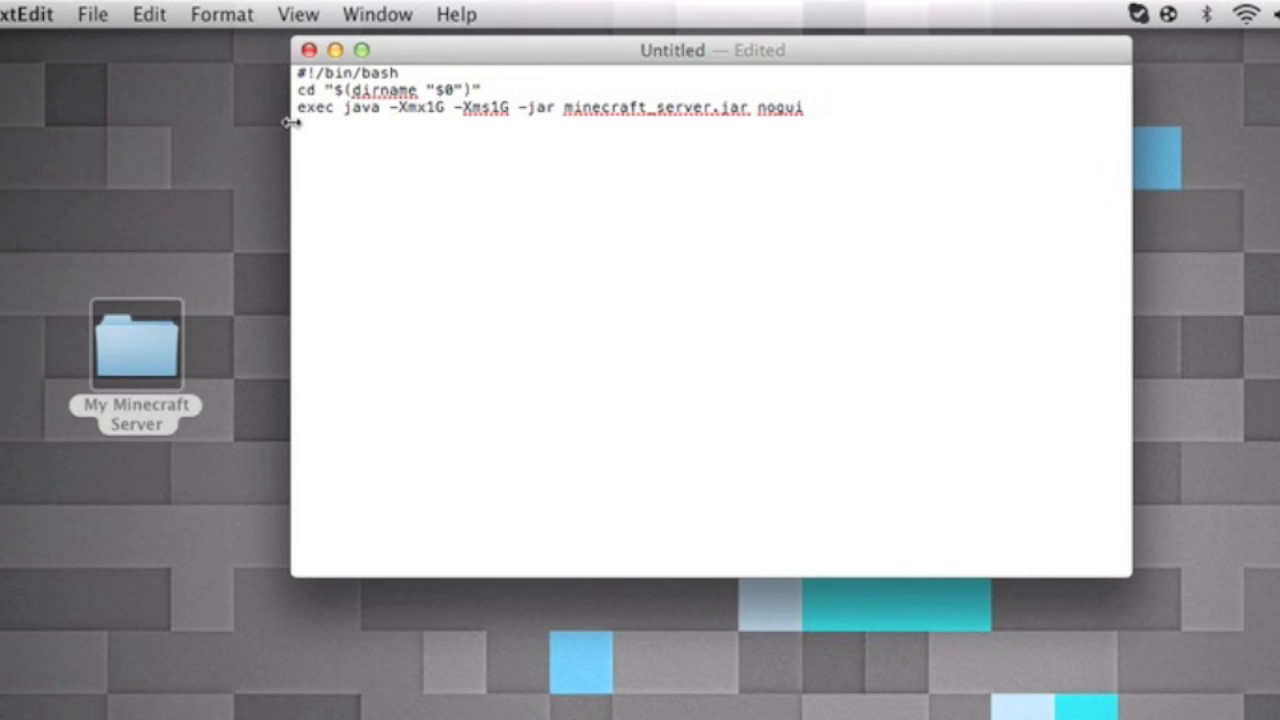
mouse_move(272, 80)
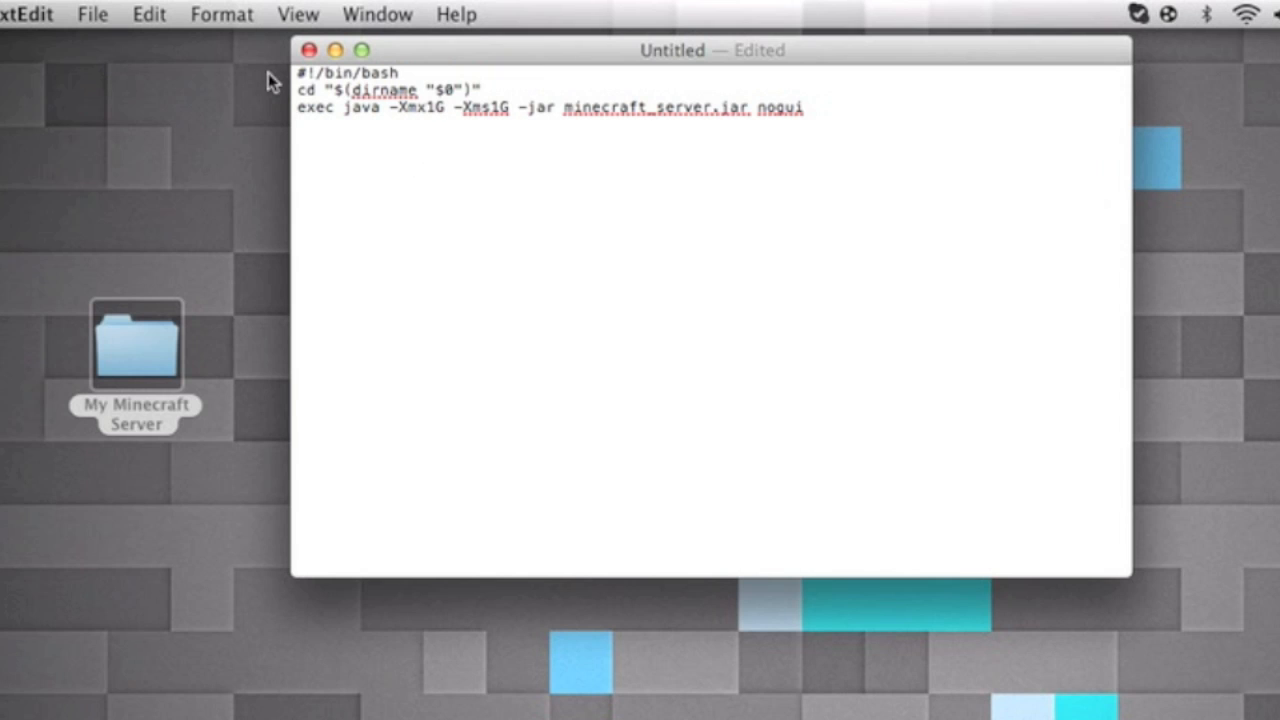
left_click(4, 14)
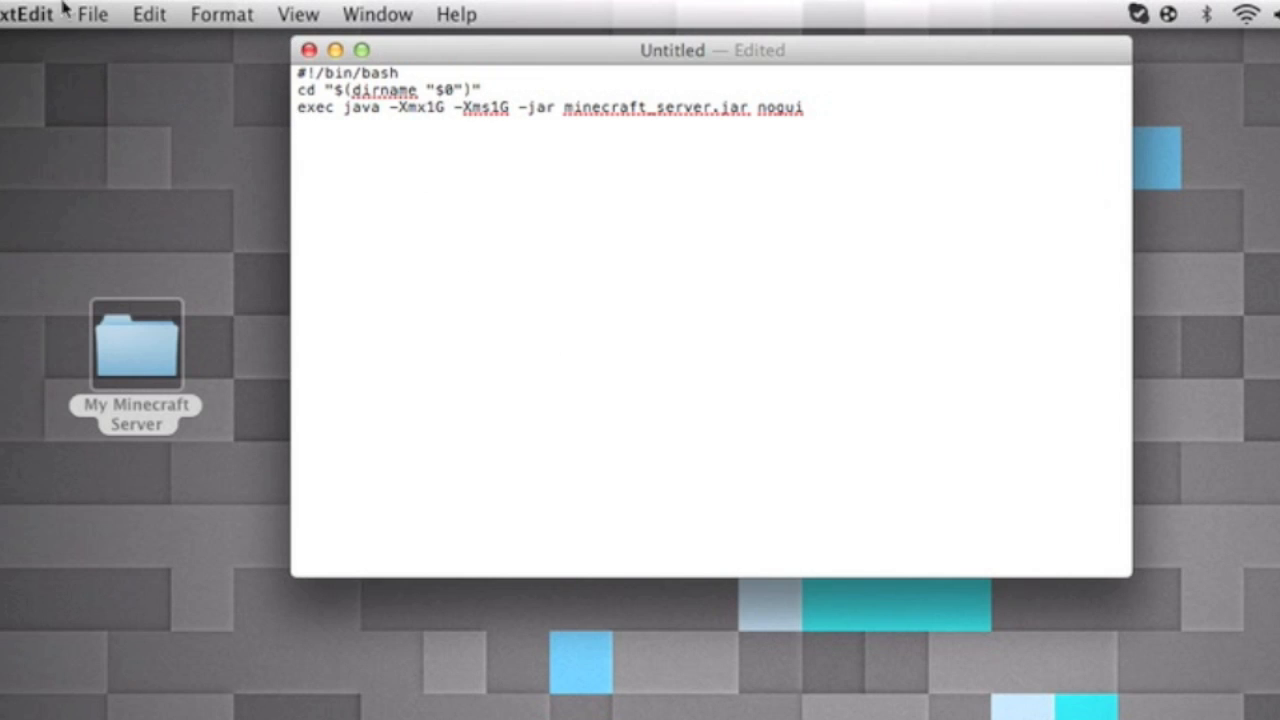
left_click(112, 12)
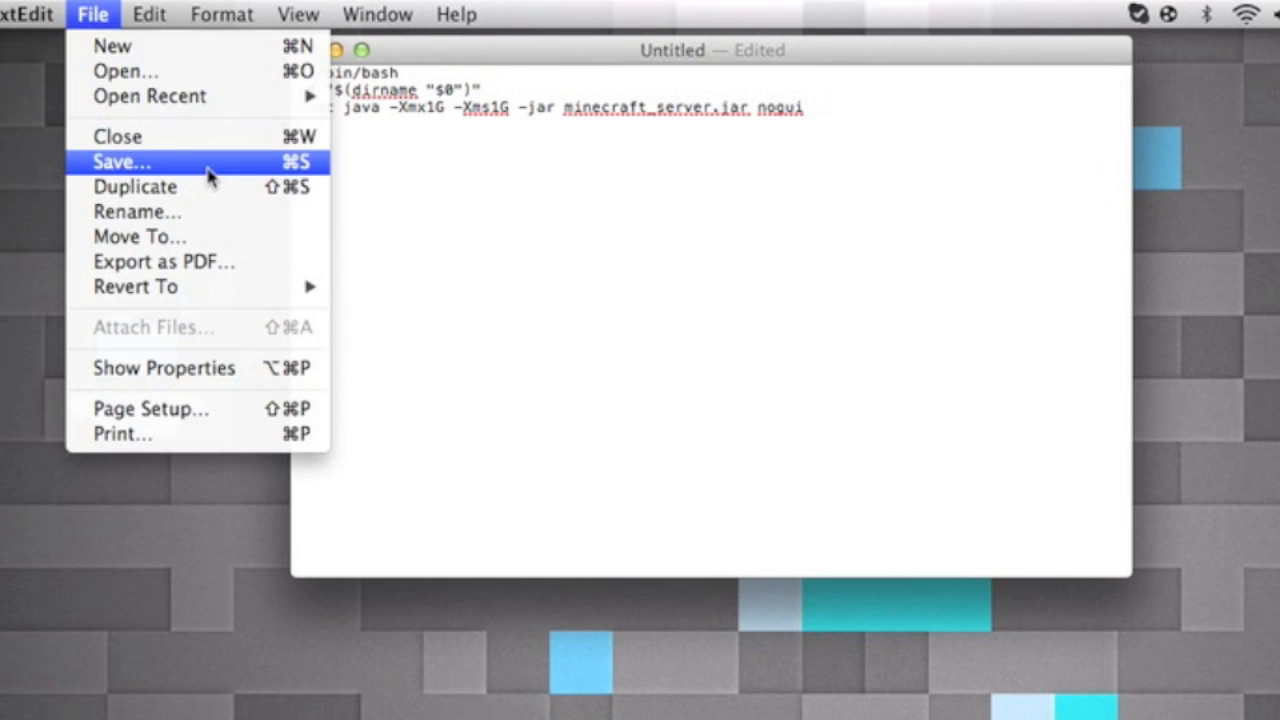
- Save the script as start.command in the My Minecraft Server folder
left_click(120, 162)
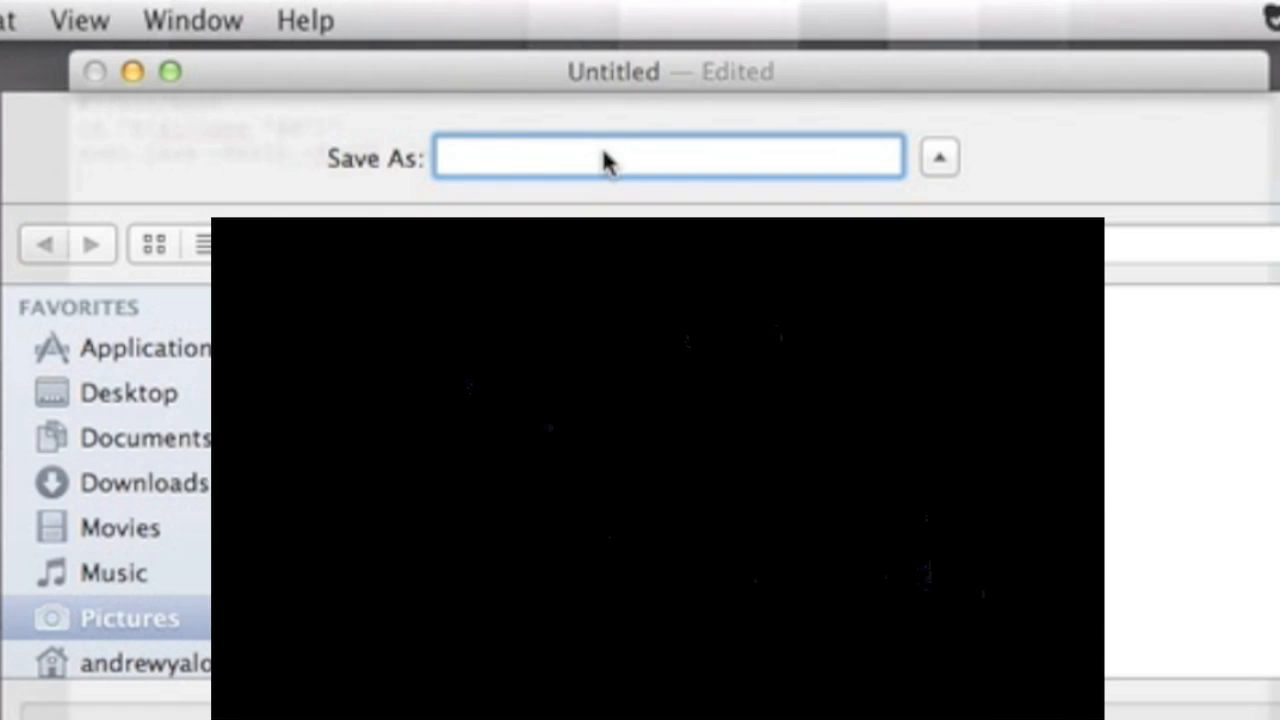
type("start.")
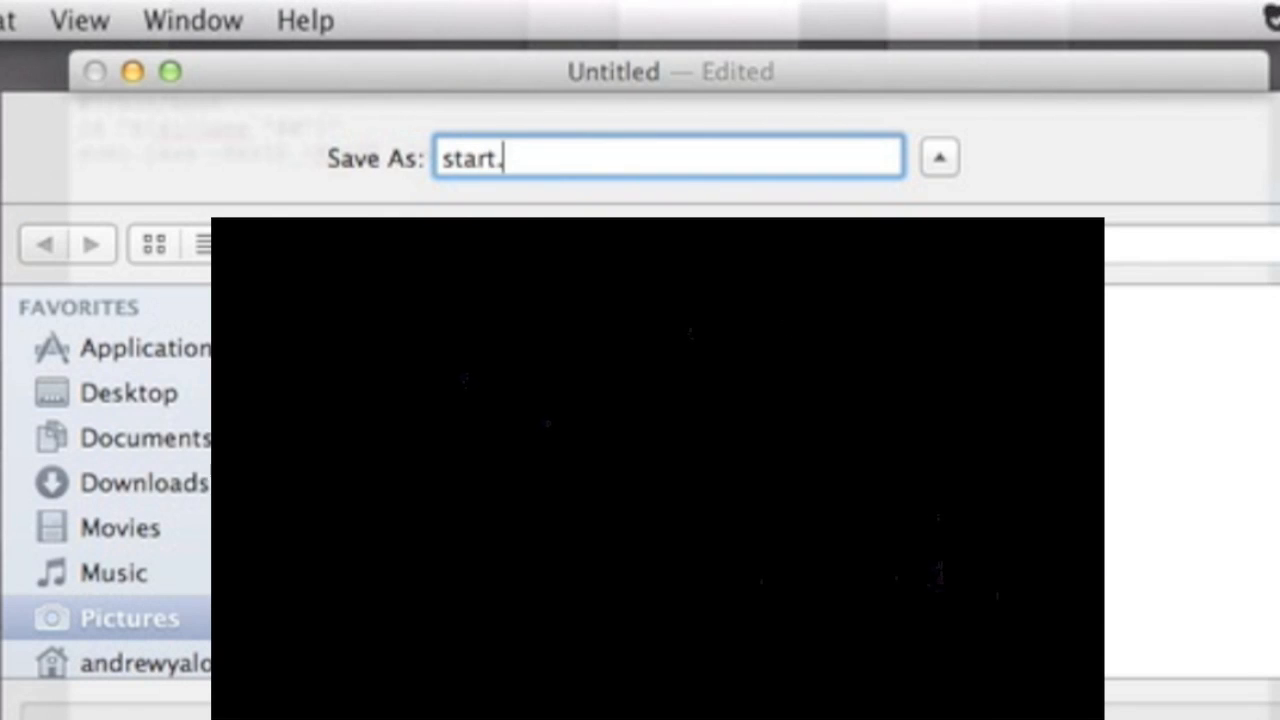
type("command")
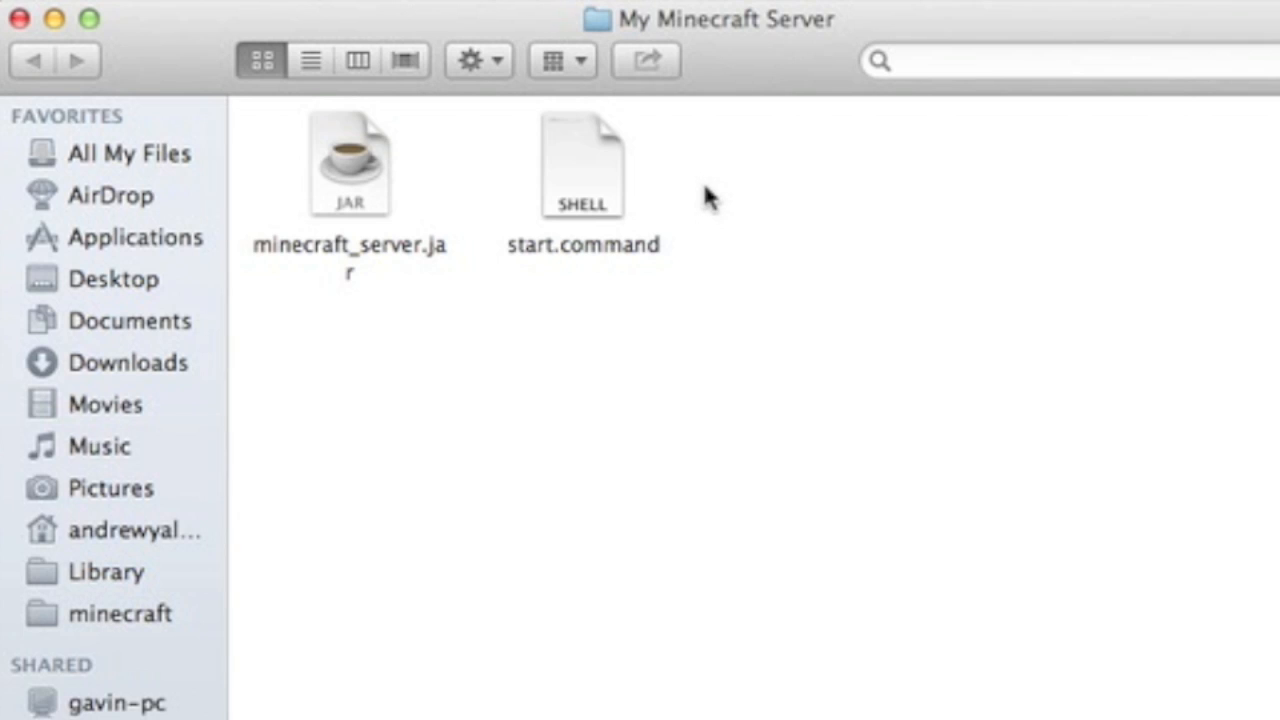
mouse_move(684, 188)
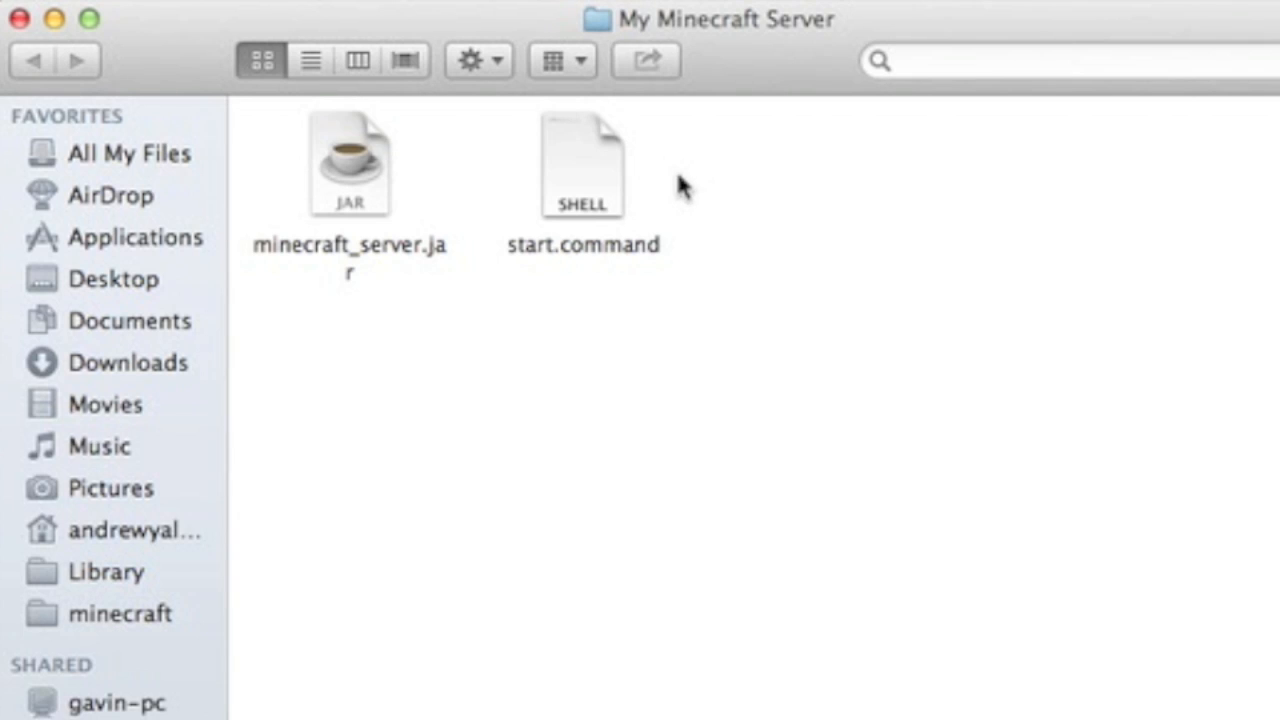
mouse_move(632, 190)
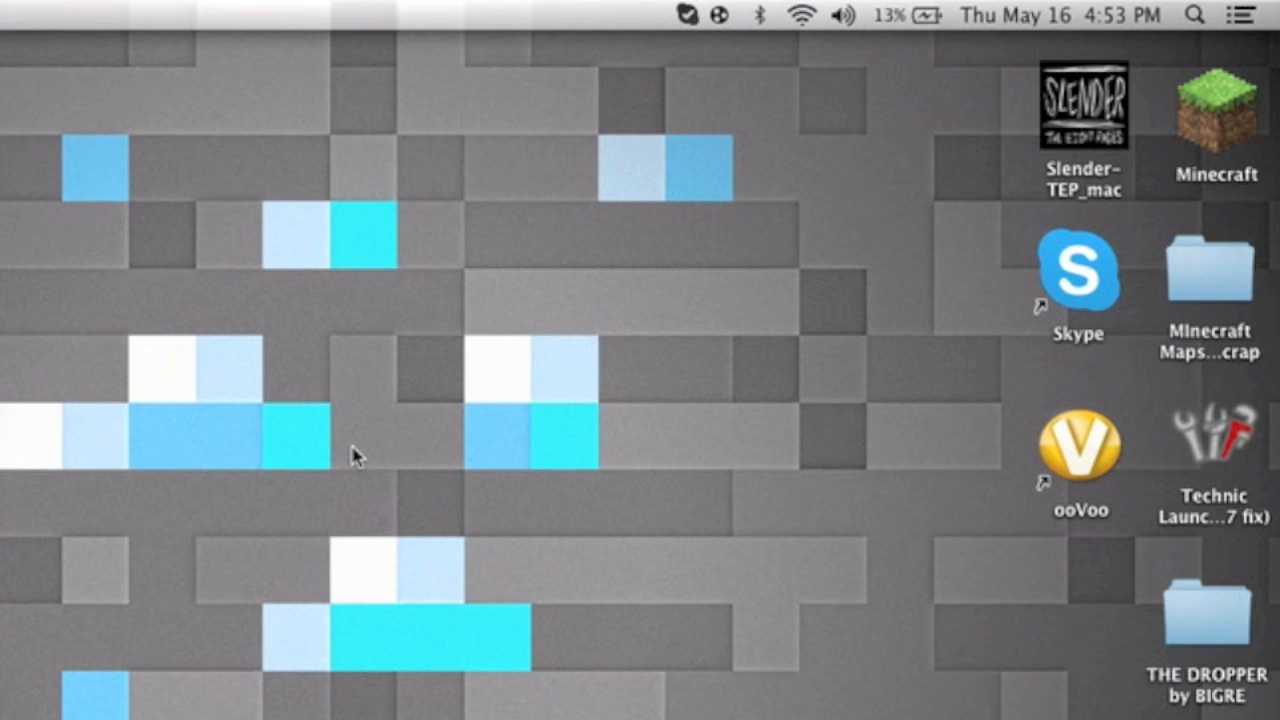
- Find Terminal through Spotlight to run the setup command for the server files
left_click(1212, 18)
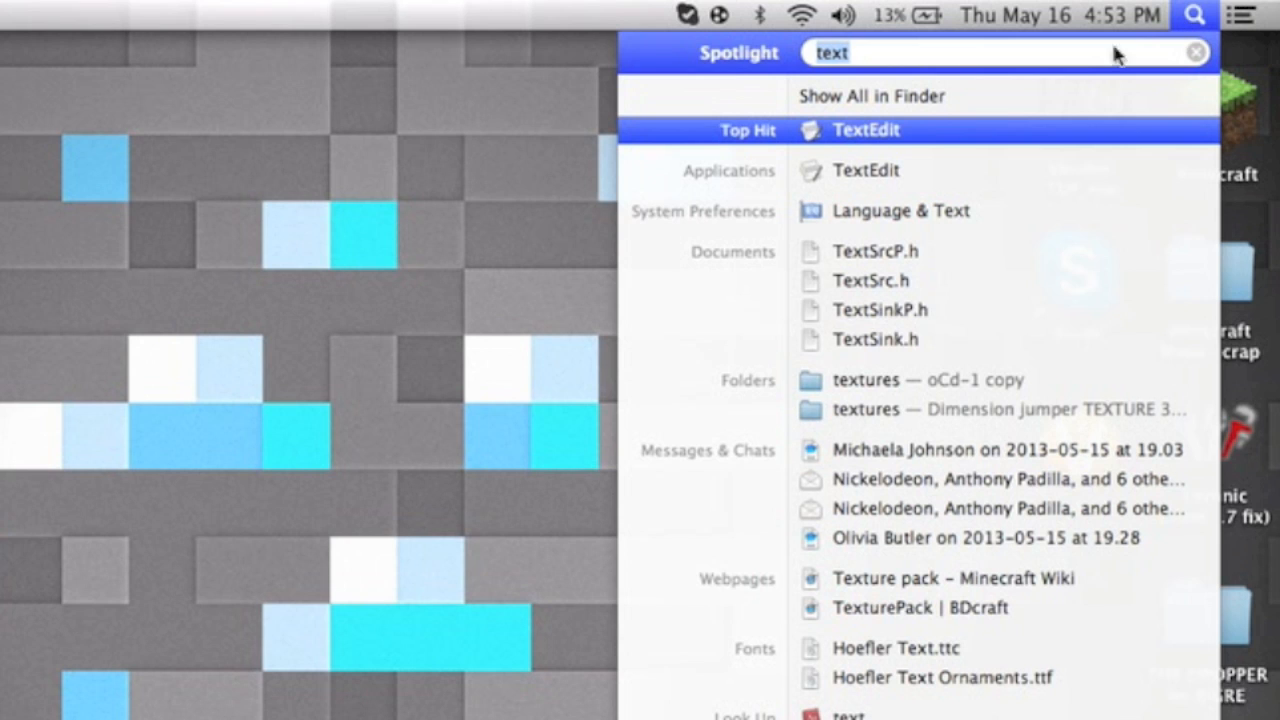
type("ter")
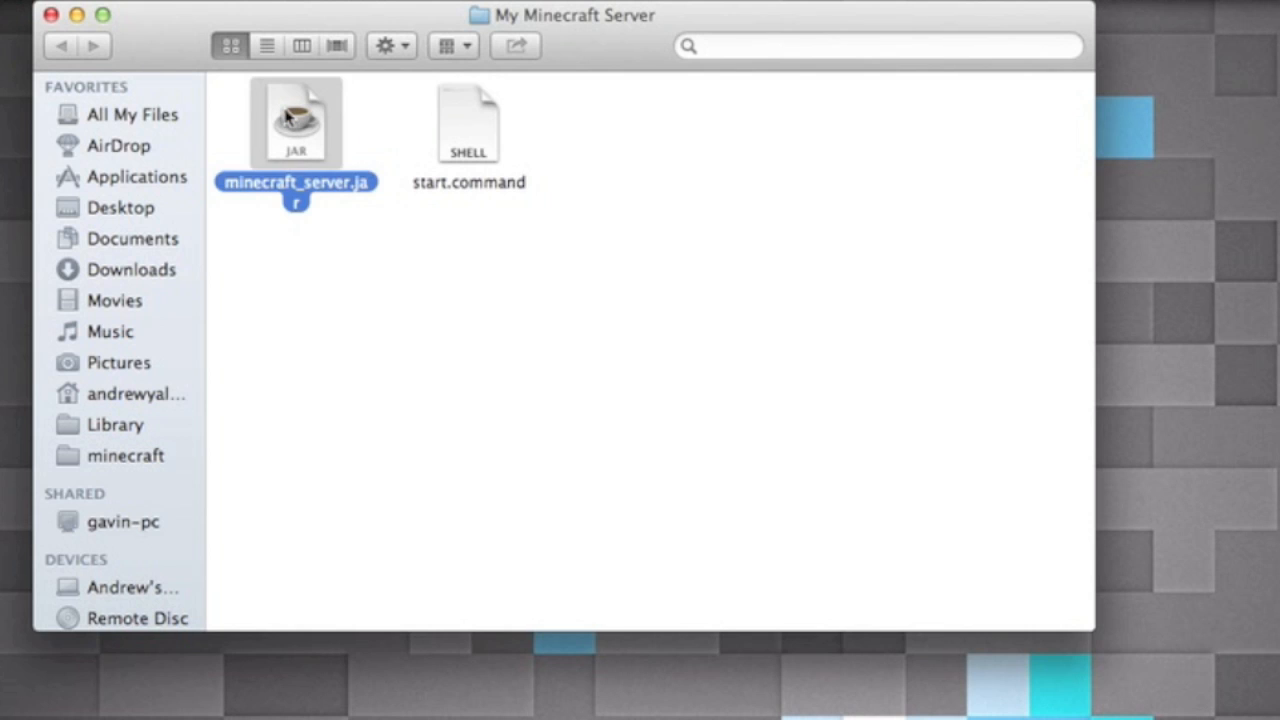
- Run minecraft_server.jar, confirming the downloaded Java app, so the server generates its files and log window
double_click(296, 120)
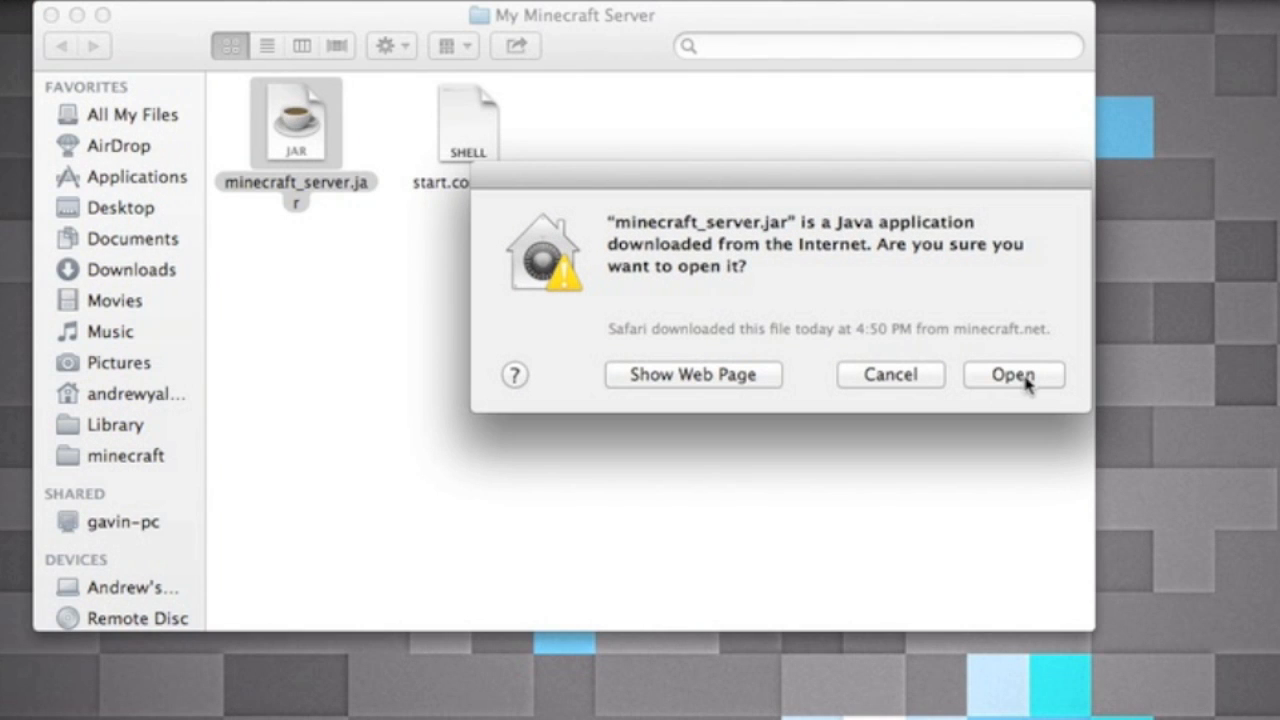
left_click(1012, 376)
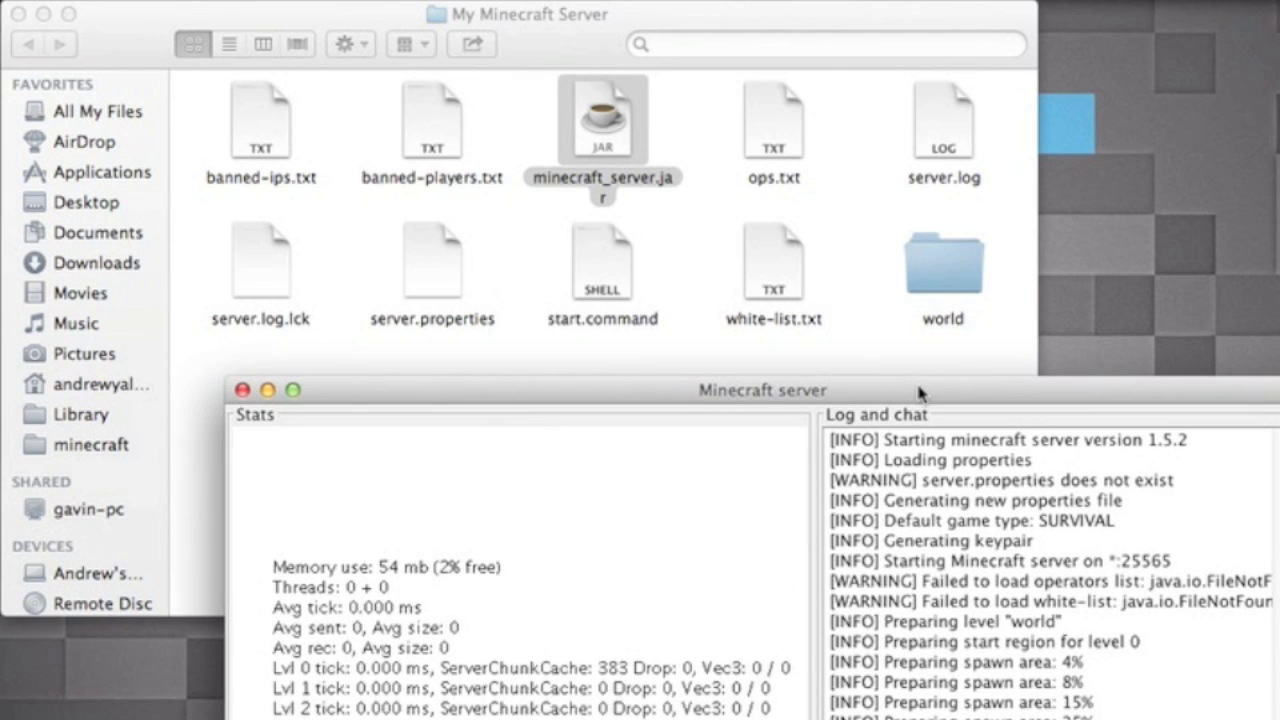
mouse_move(852, 40)
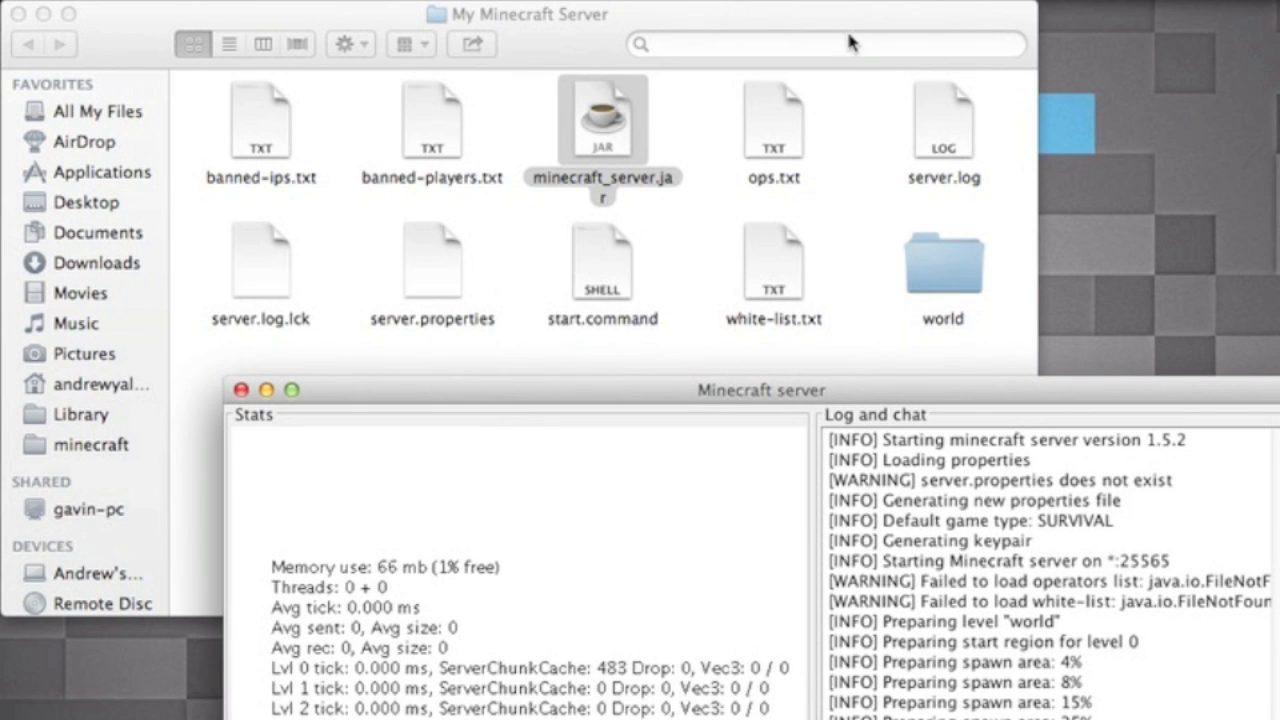
left_click(604, 120)
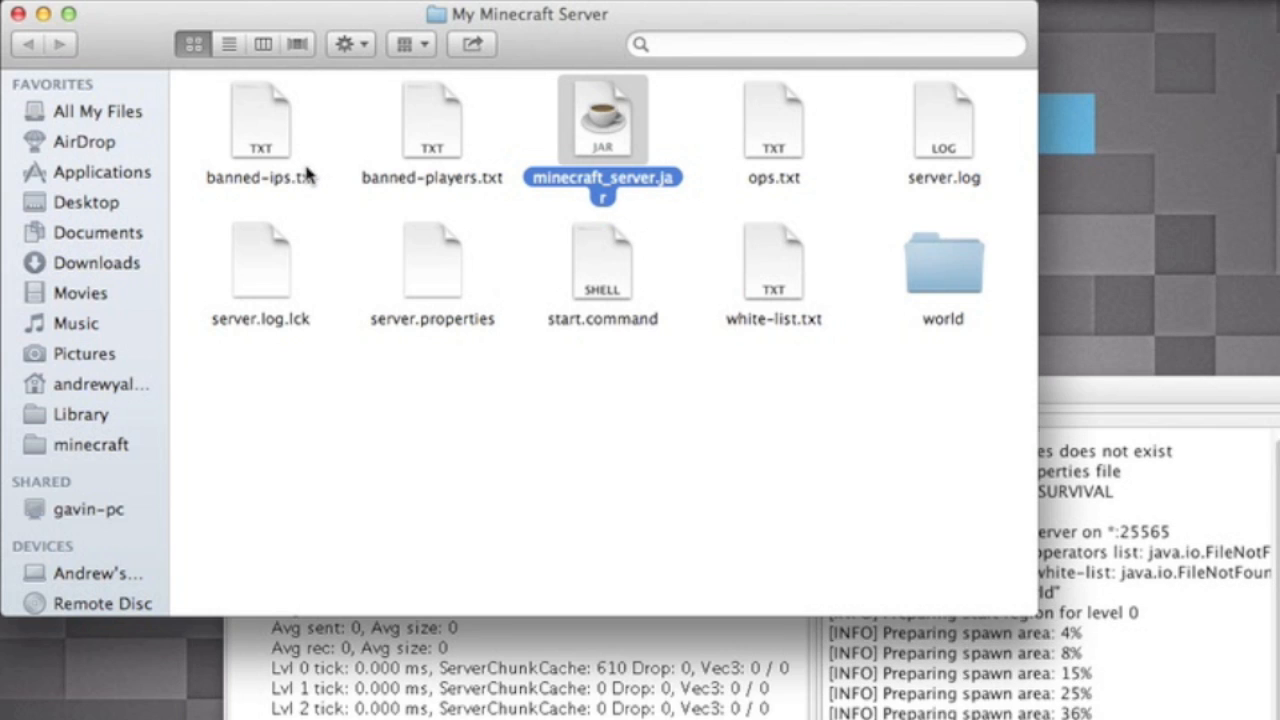
mouse_move(272, 122)
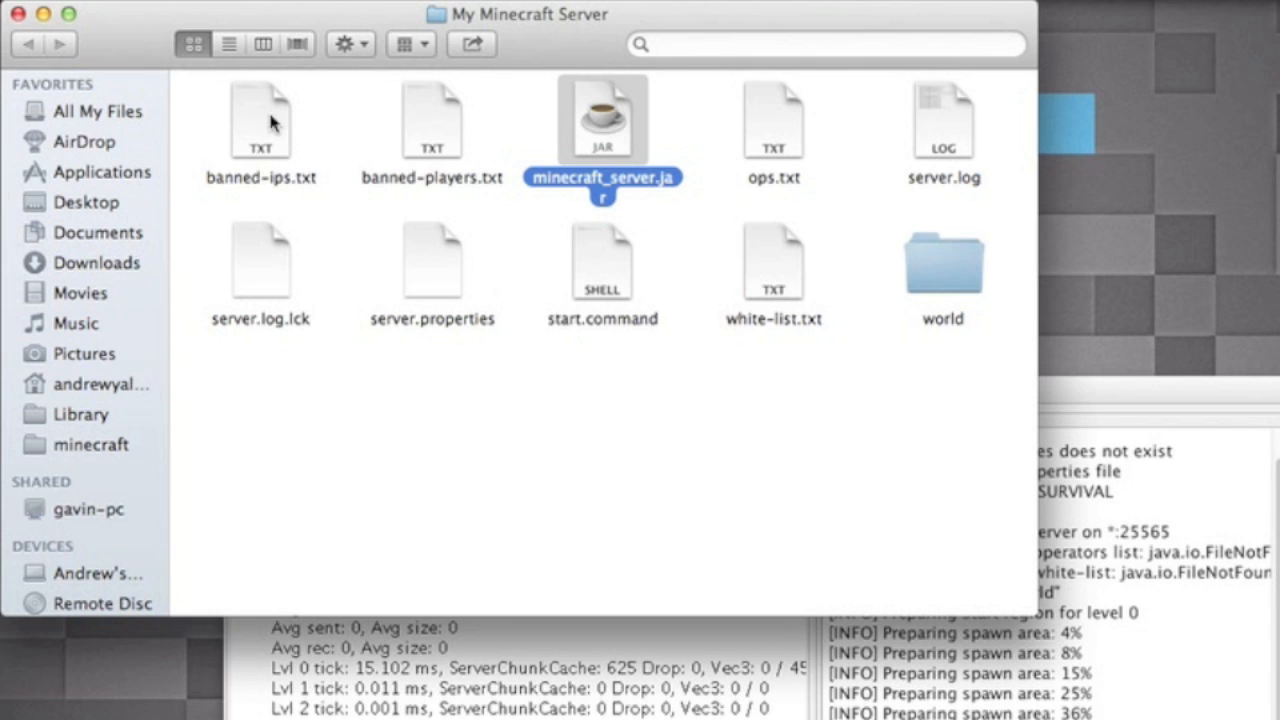
mouse_move(296, 196)
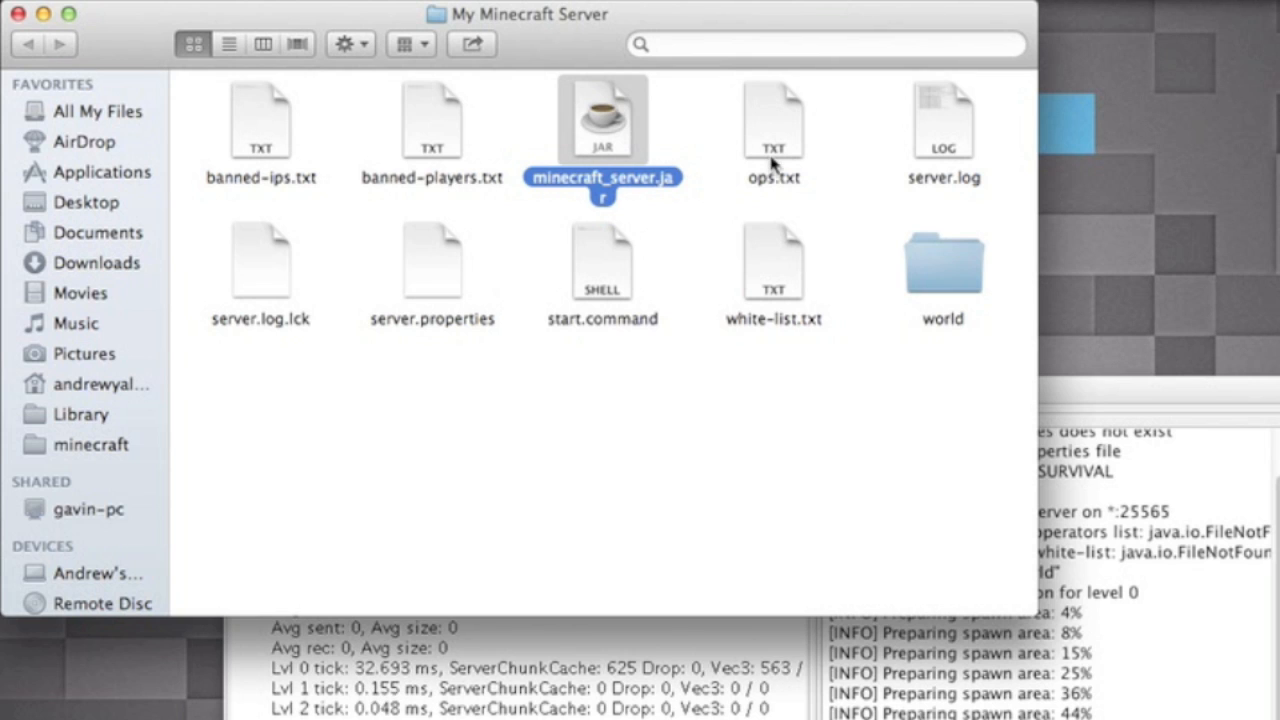
double_click(772, 120)
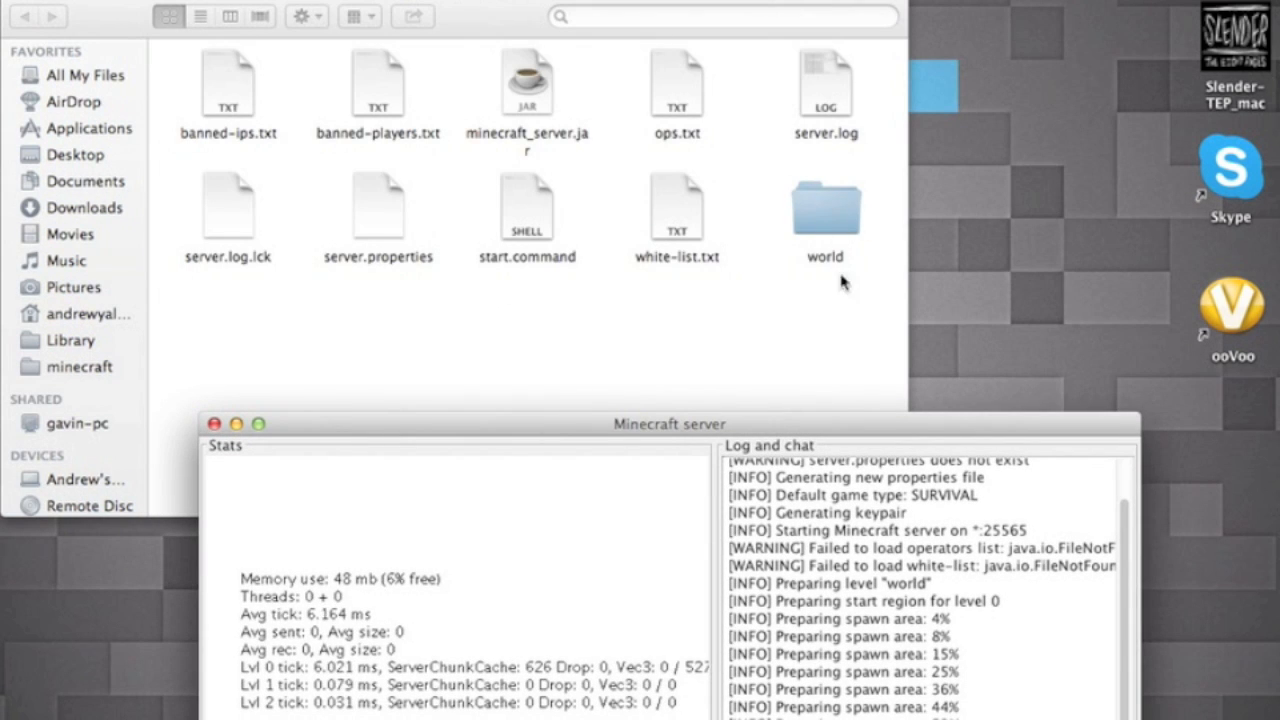
- Launch the Minecraft client and go to Multiplayer from the title screen
double_click(824, 204)
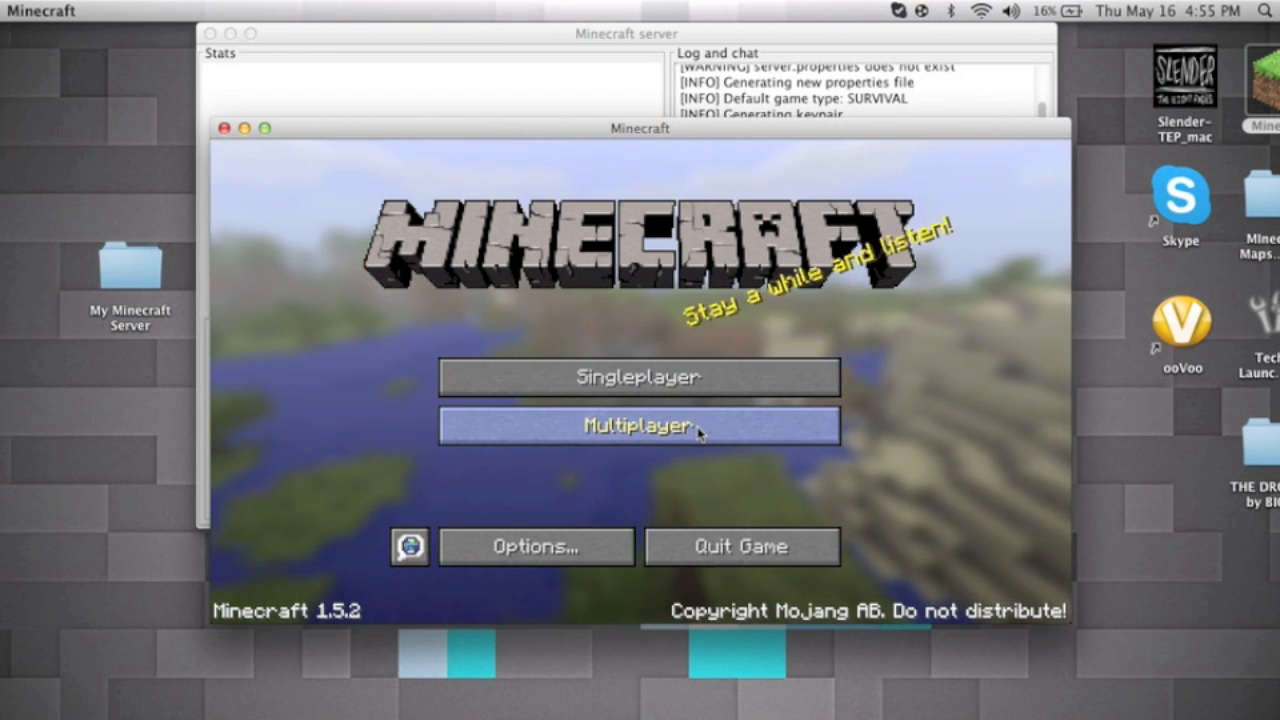
left_click(636, 426)
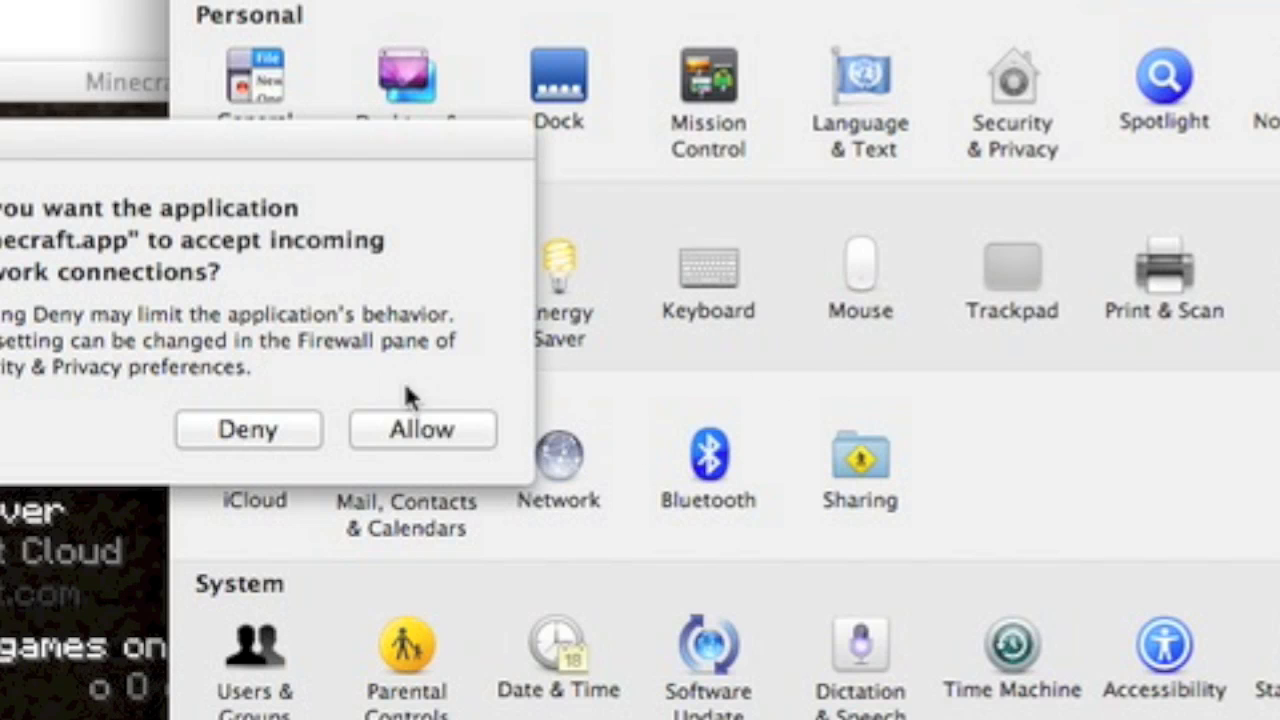
- Allow Minecraft.app incoming connections and visit the Network pane before returning to the server list
left_click(422, 428)
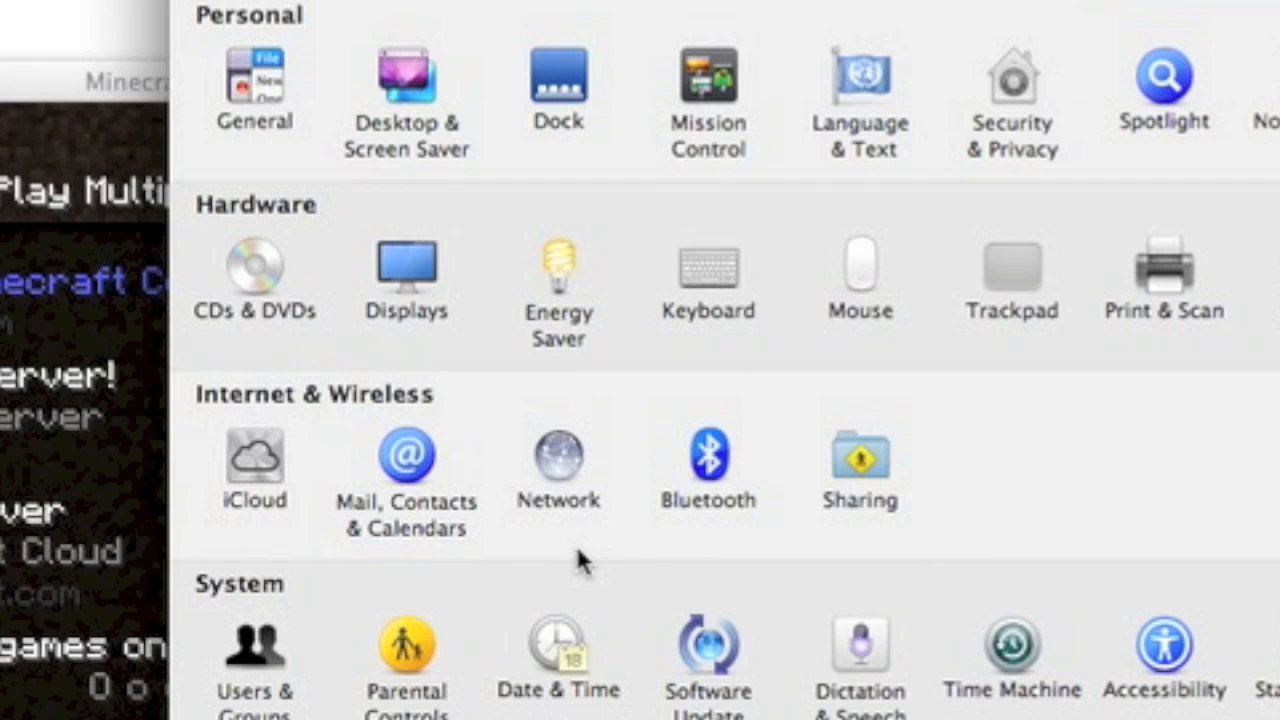
mouse_move(584, 468)
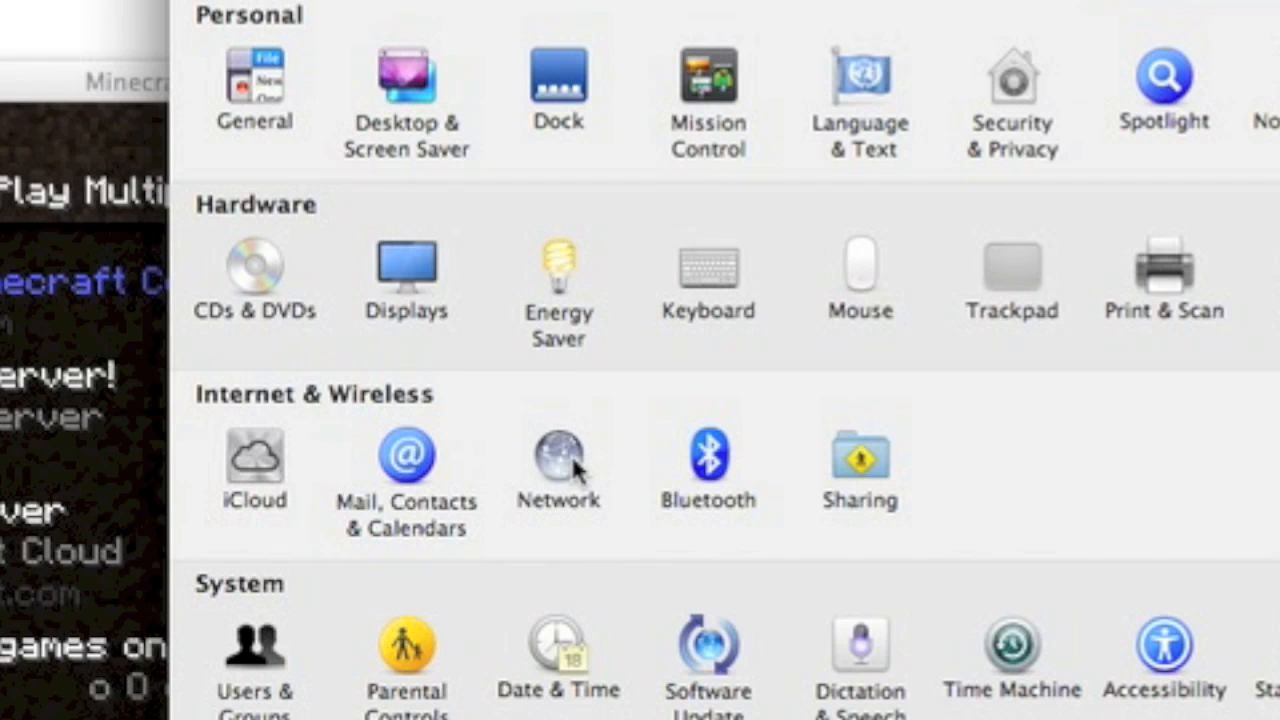
left_click(558, 462)
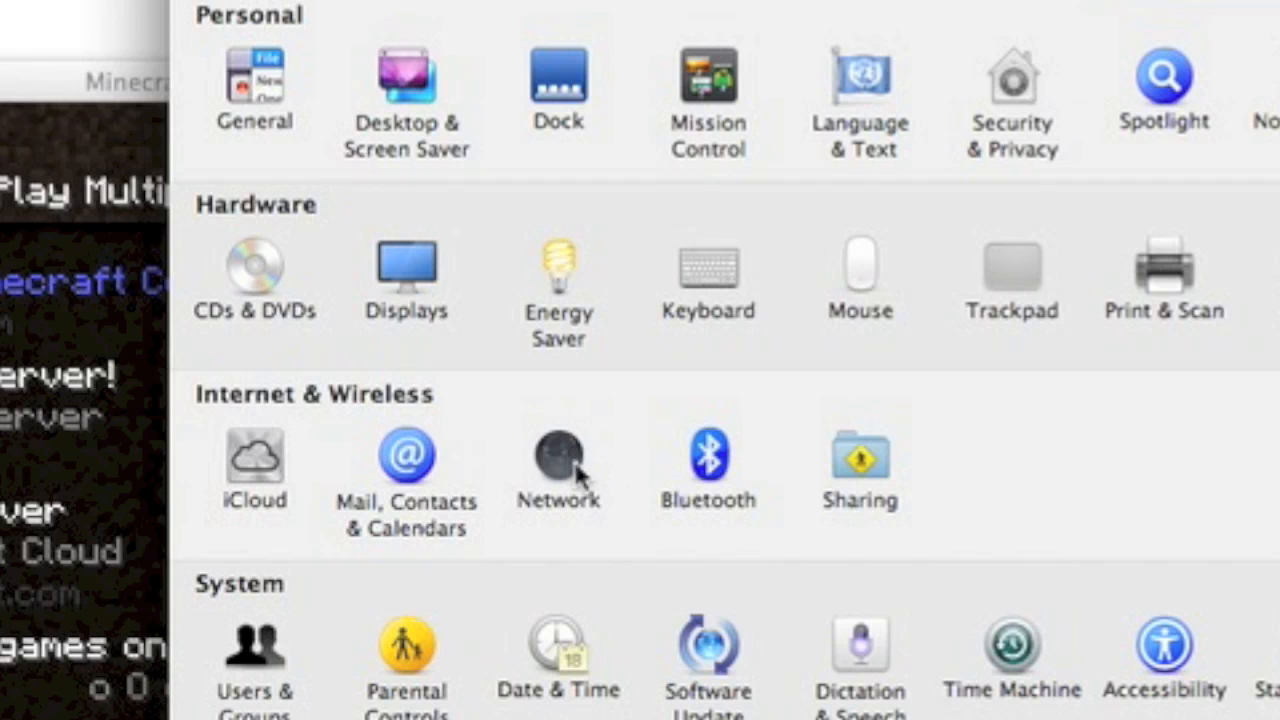
left_click(560, 456)
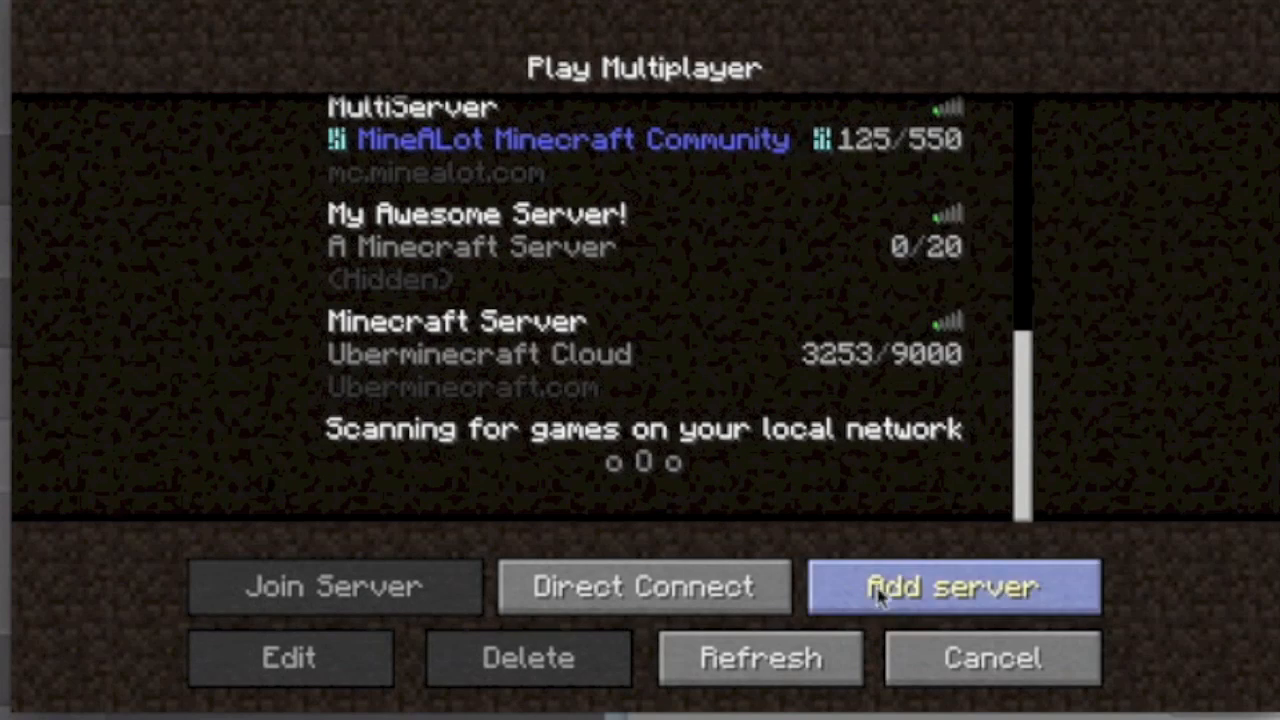
- Add a My Minecraft Server entry with its address and return to the multiplayer list showing it
left_click(950, 588)
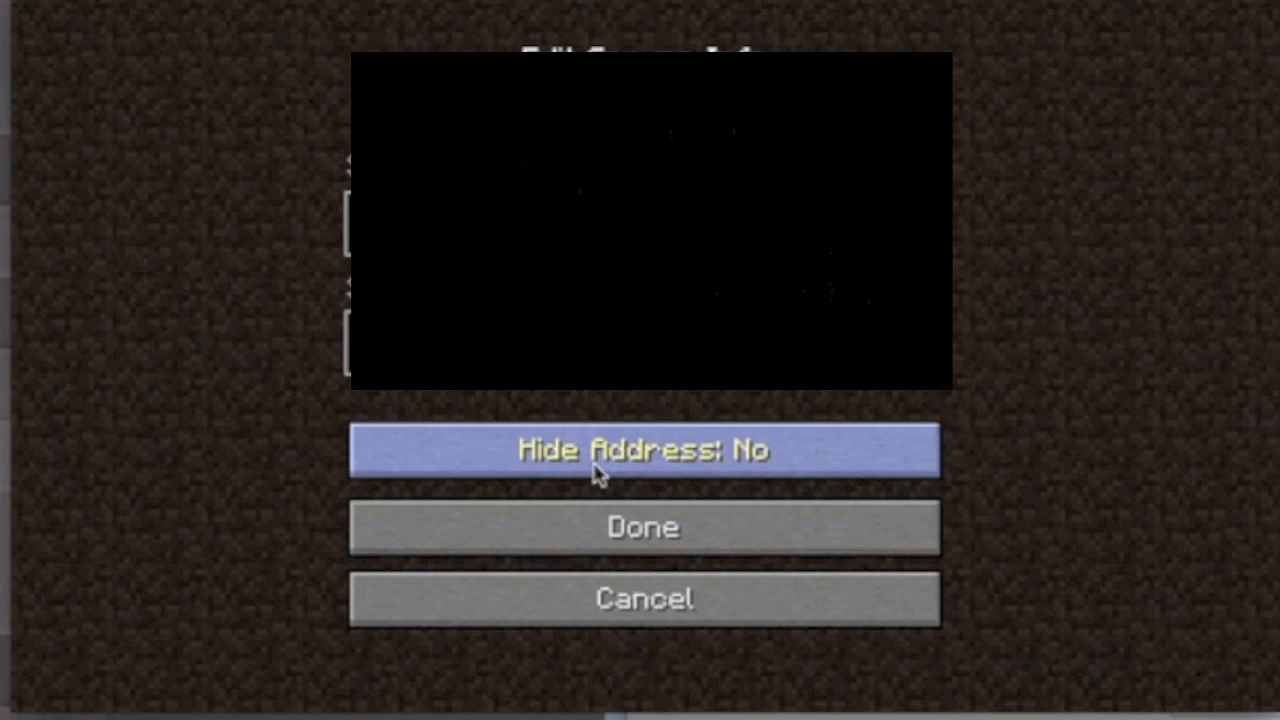
left_click(644, 528)
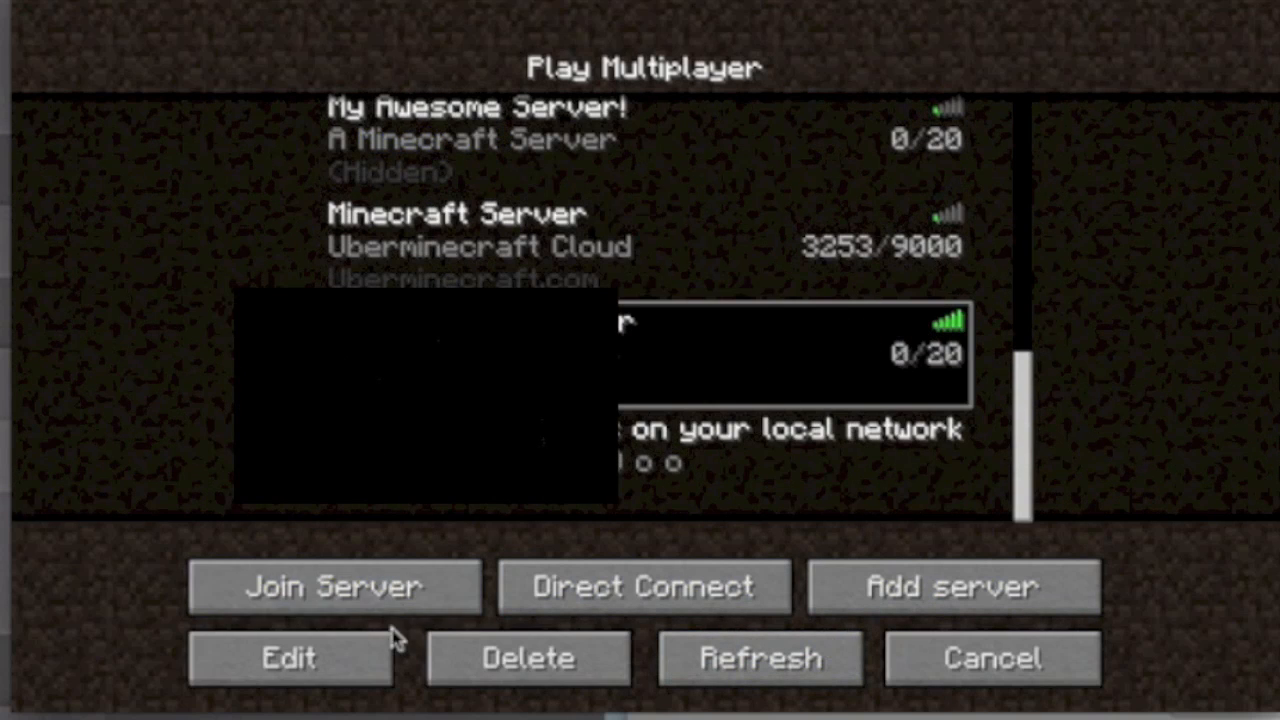
left_click(332, 588)
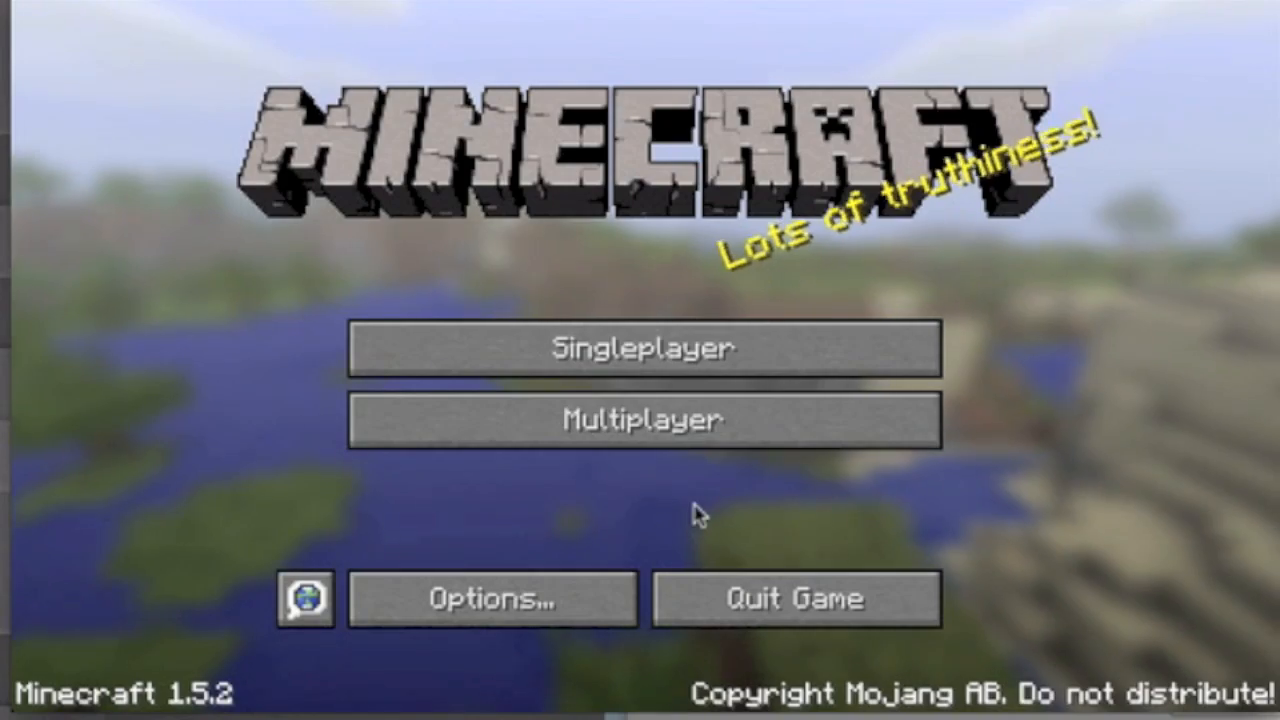
left_click(648, 420)
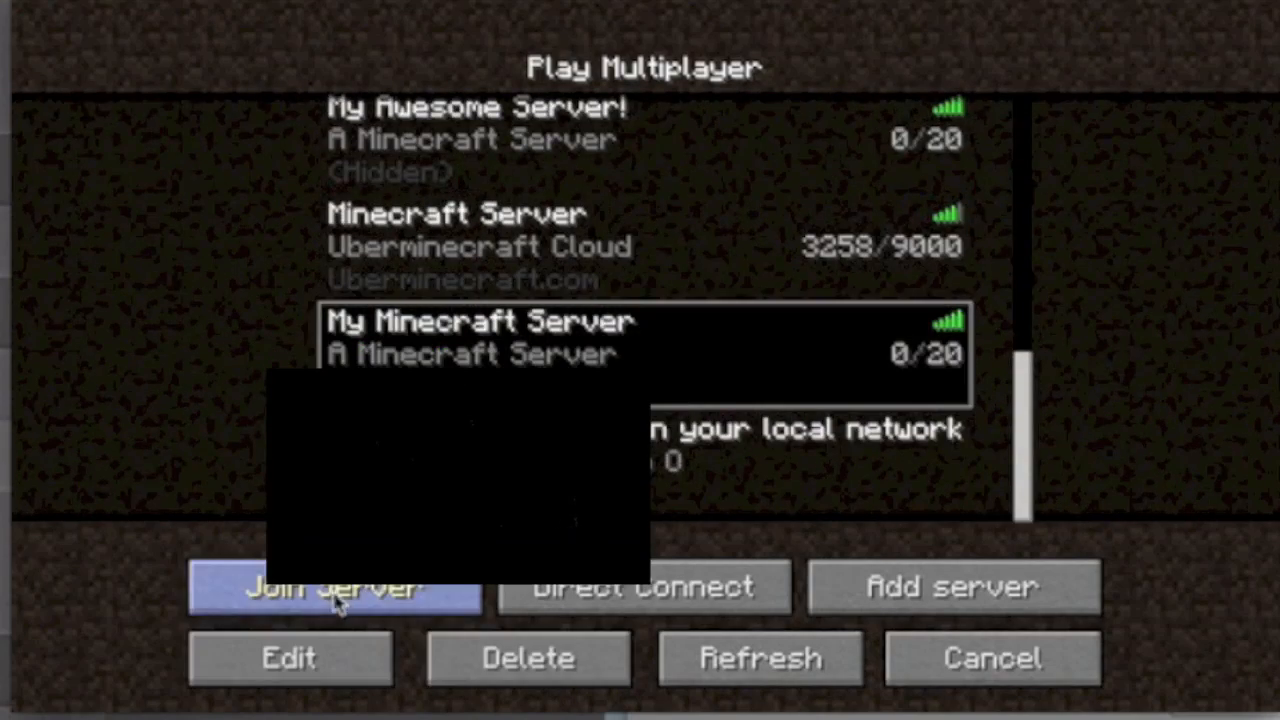
- Join My Minecraft Server, spawn in its world and bring up the pause menu
left_click(344, 600)
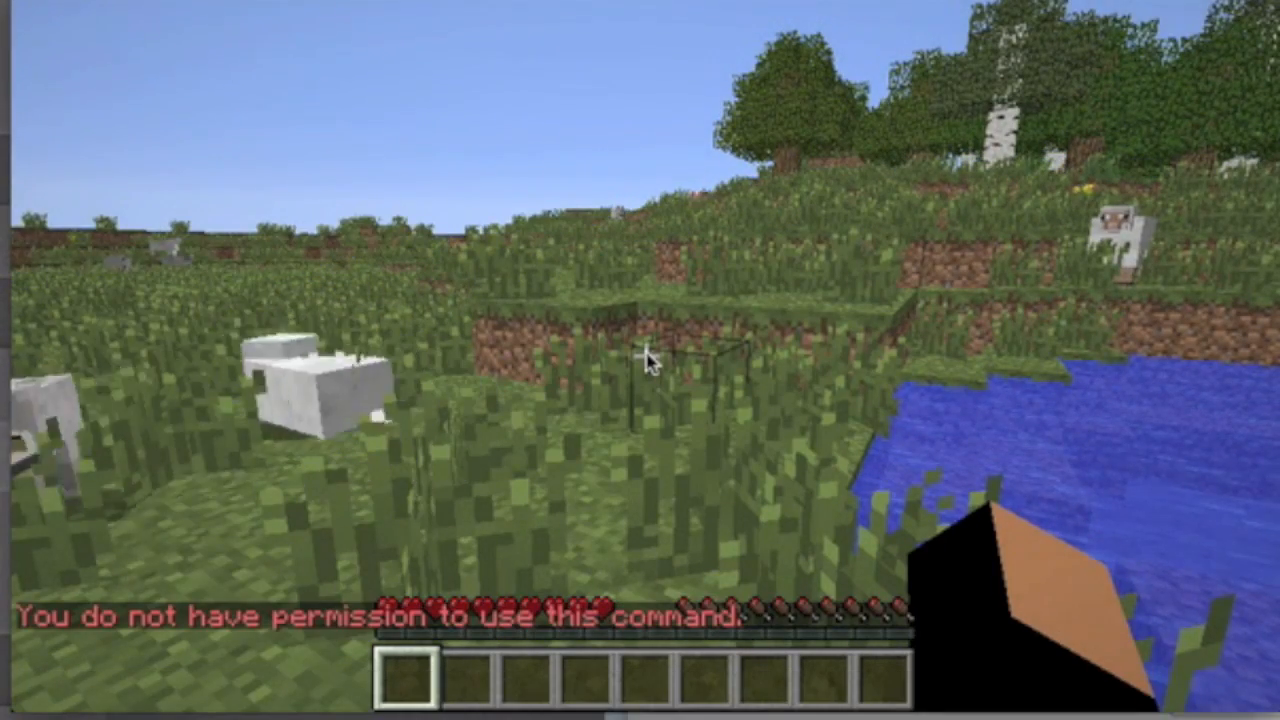
mouse_move(644, 360)
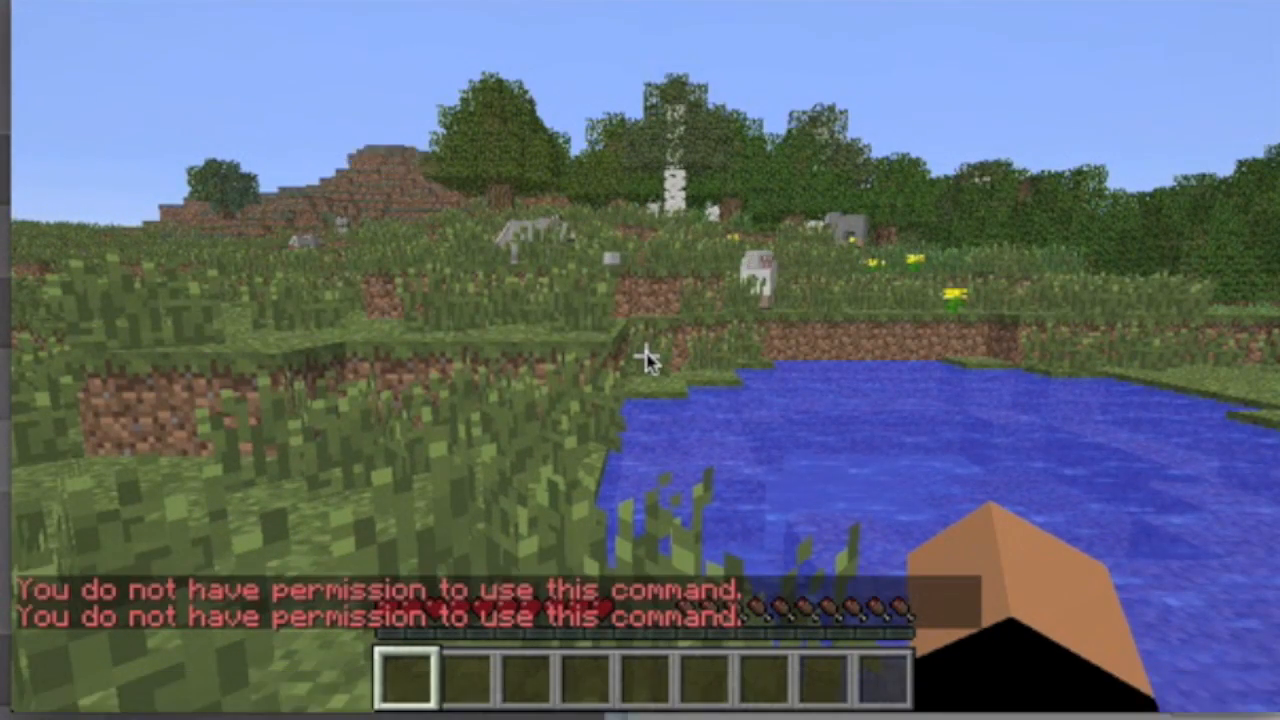
key("Escape")
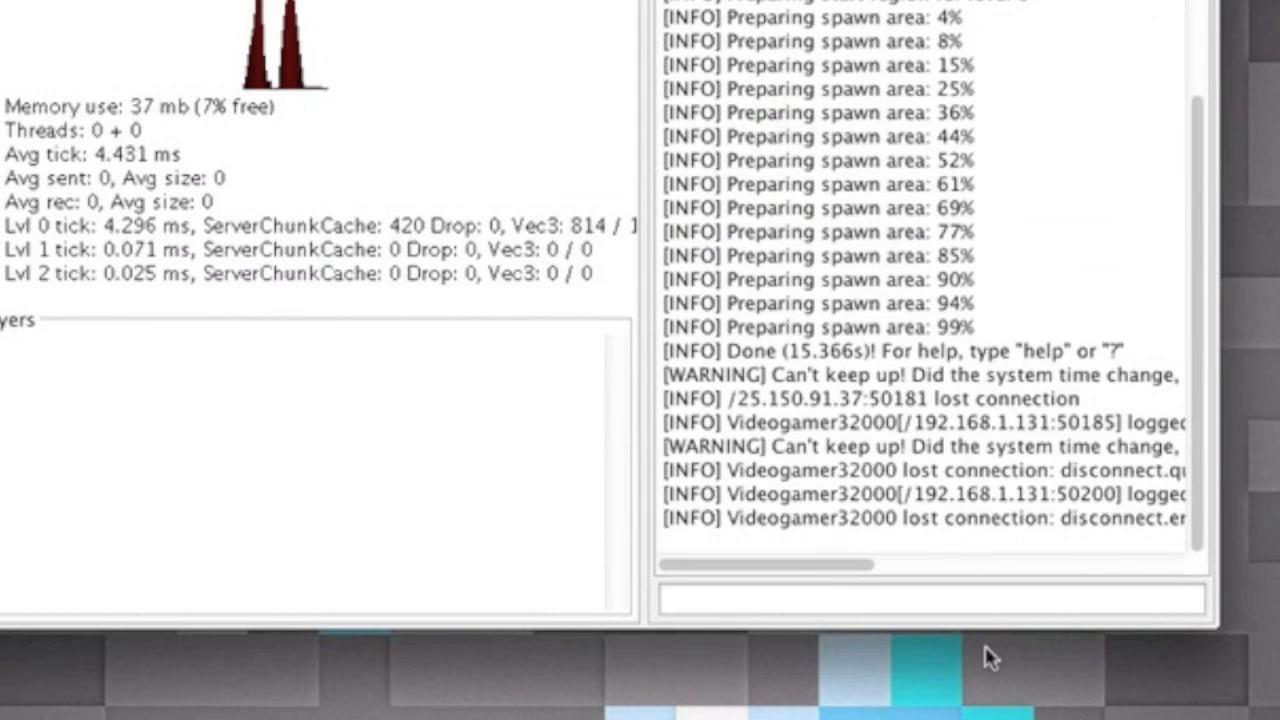
- Stop the Minecraft server with the 'stop' console command so its window closes
type("sto")
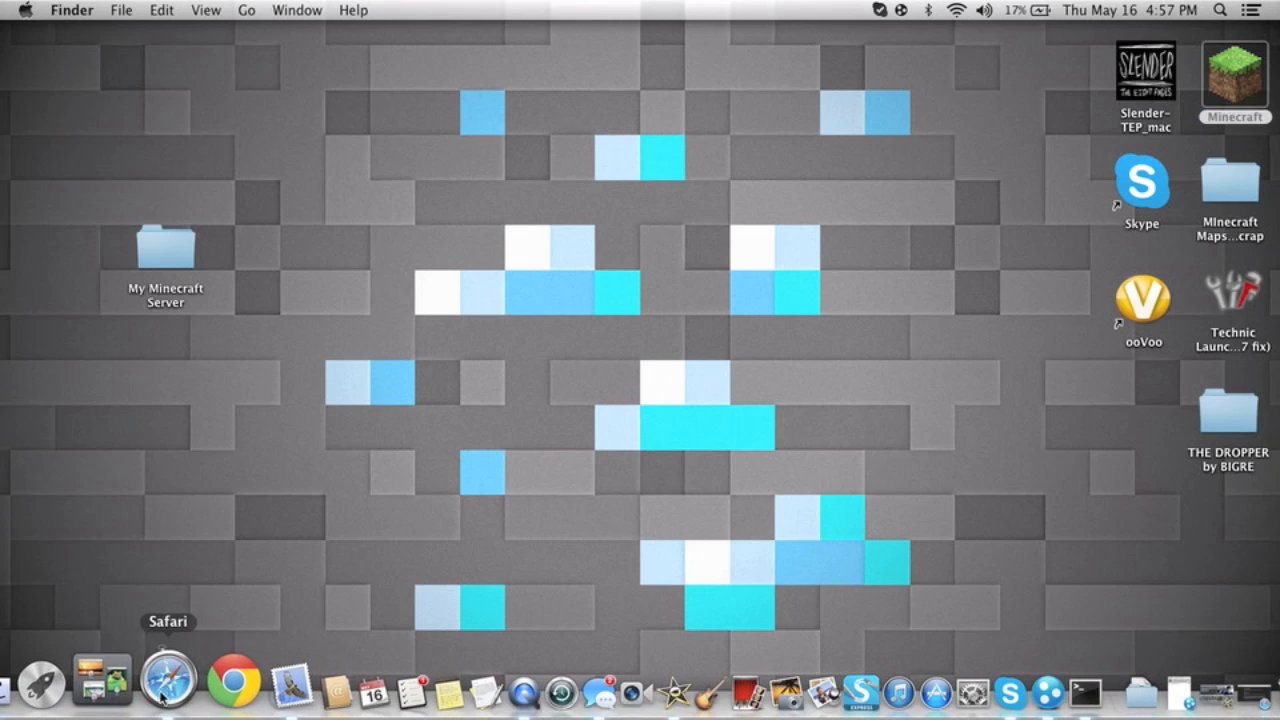
- Search Safari for 'hamachi download' and land on the Softonic Hamachi download page
left_click(168, 684)
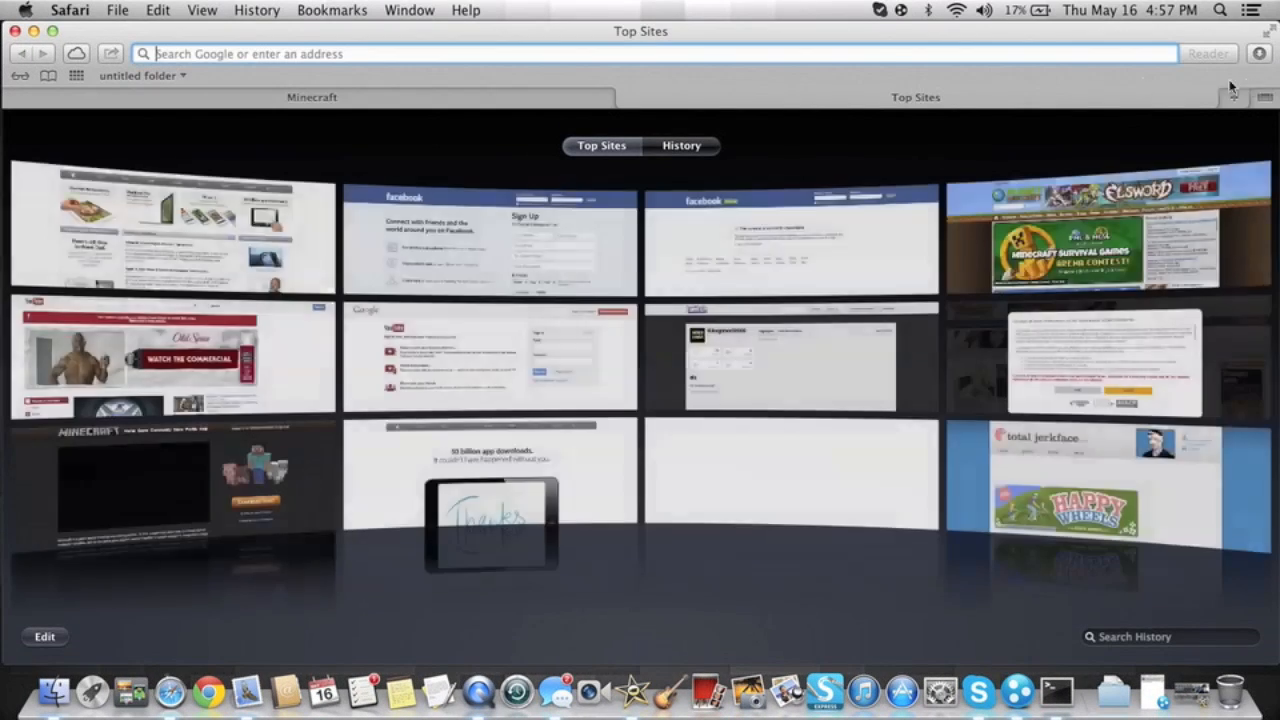
mouse_move(770, 50)
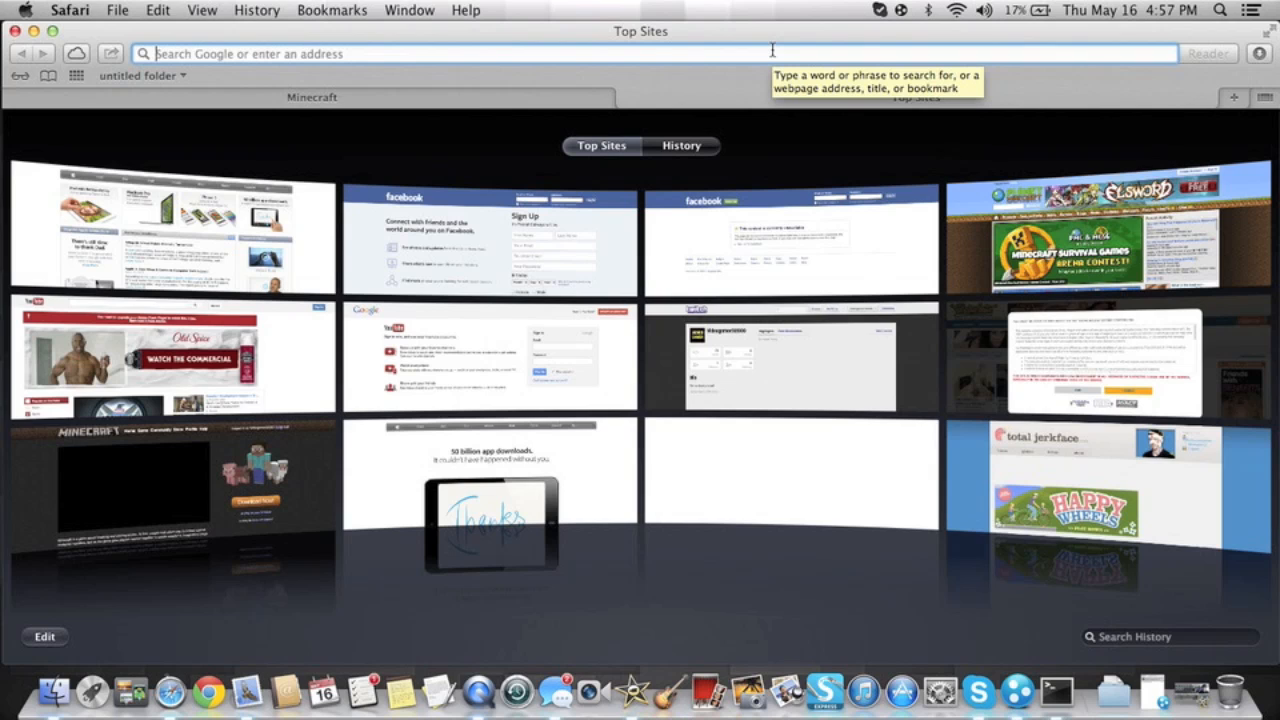
type("hamiachi down")
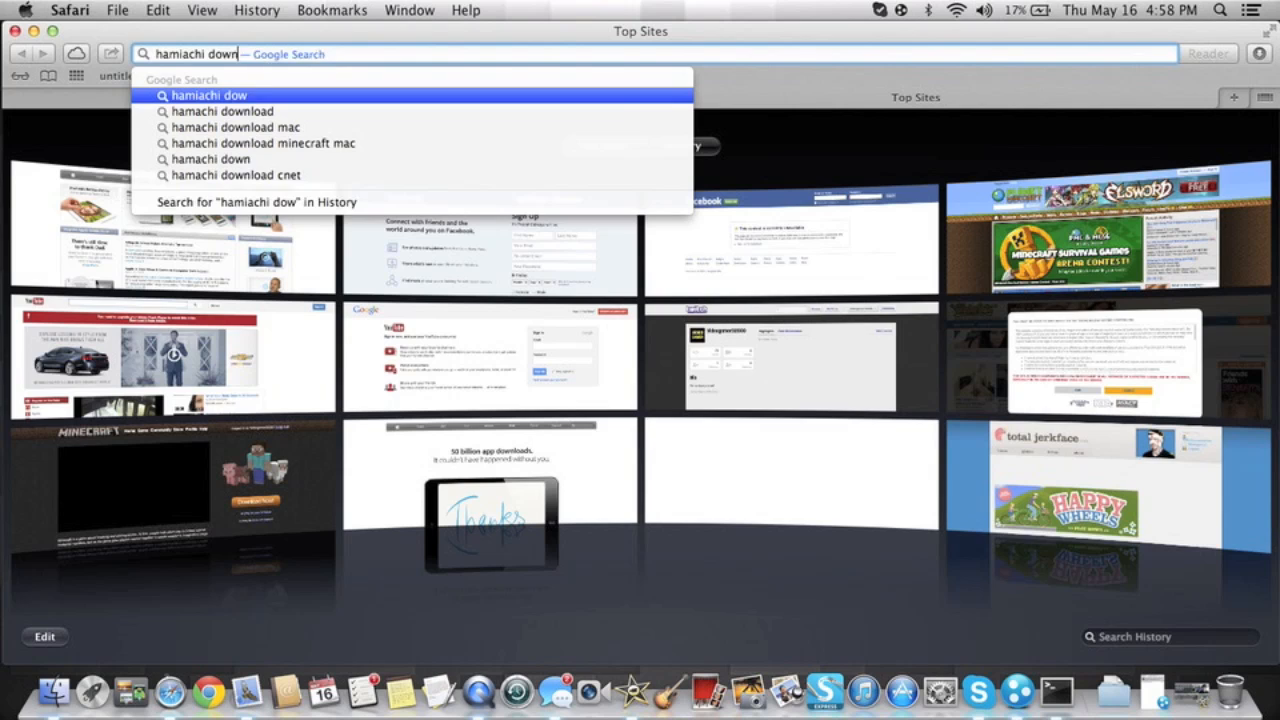
left_click(224, 112)
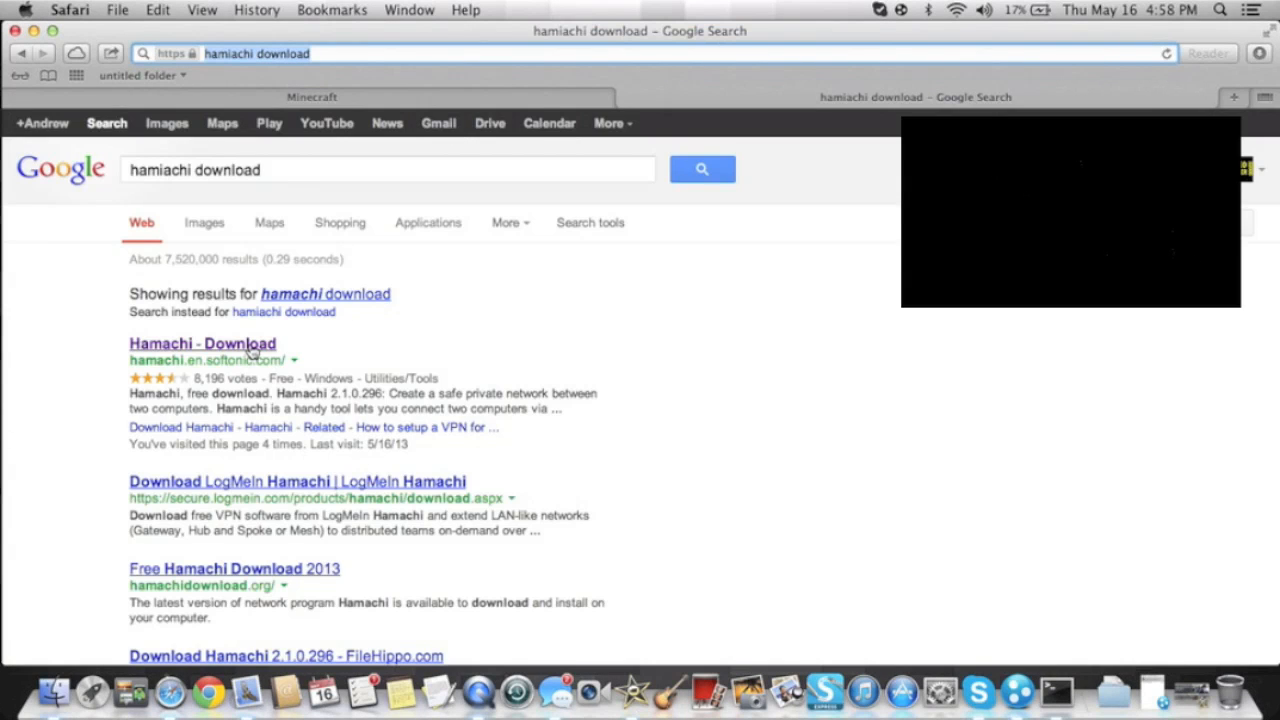
left_click(202, 344)
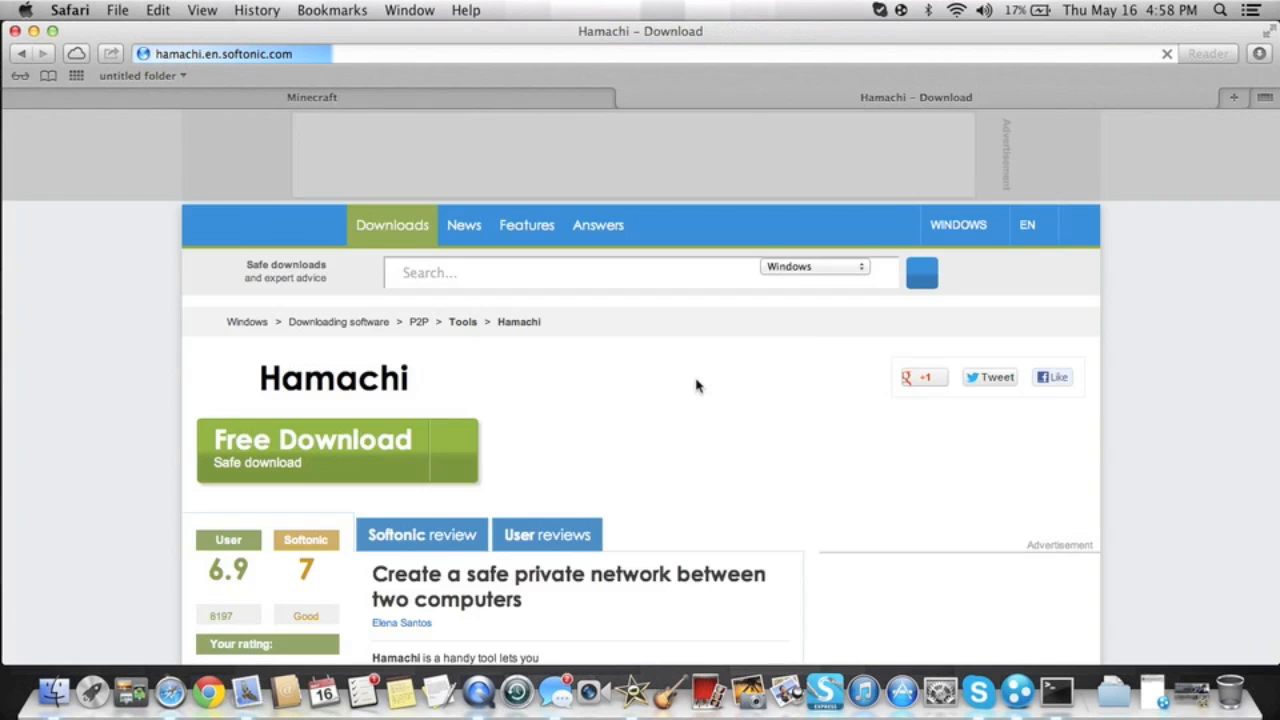
scroll("down", 3)
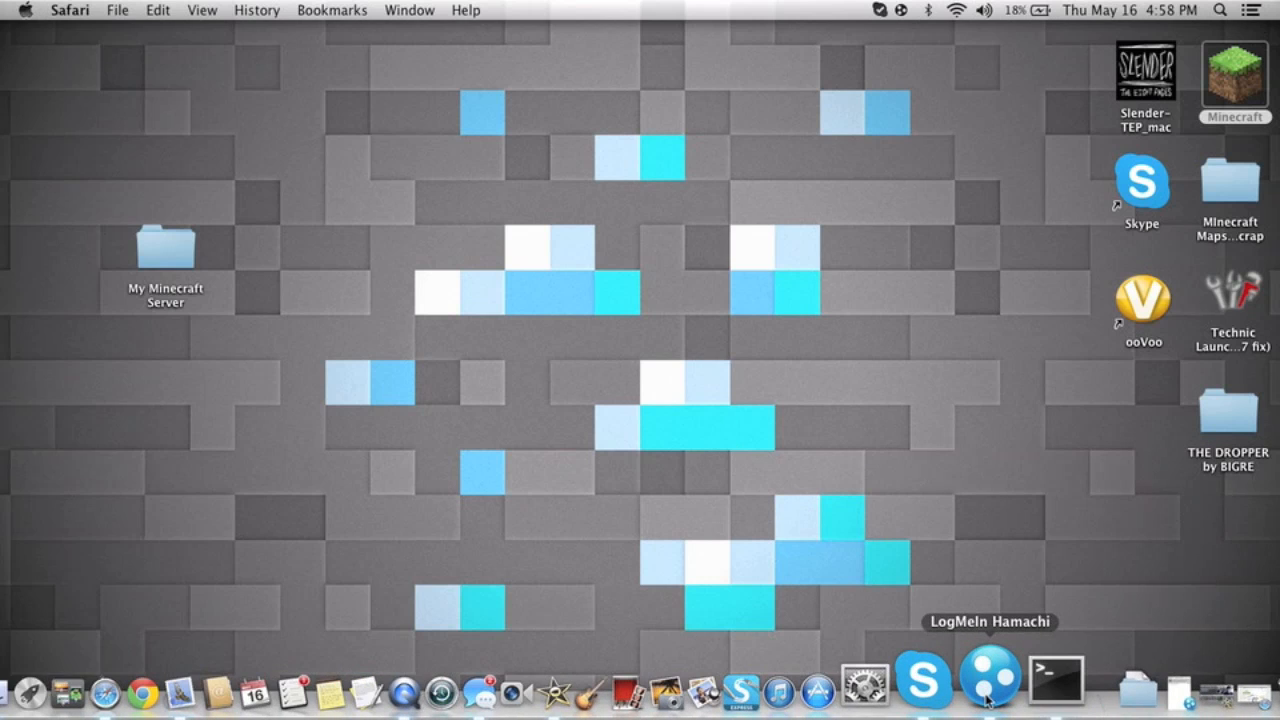
- Fill Hamachi's Create network form with ID 'my server' and password 'password', then cancel it
left_click(998, 684)
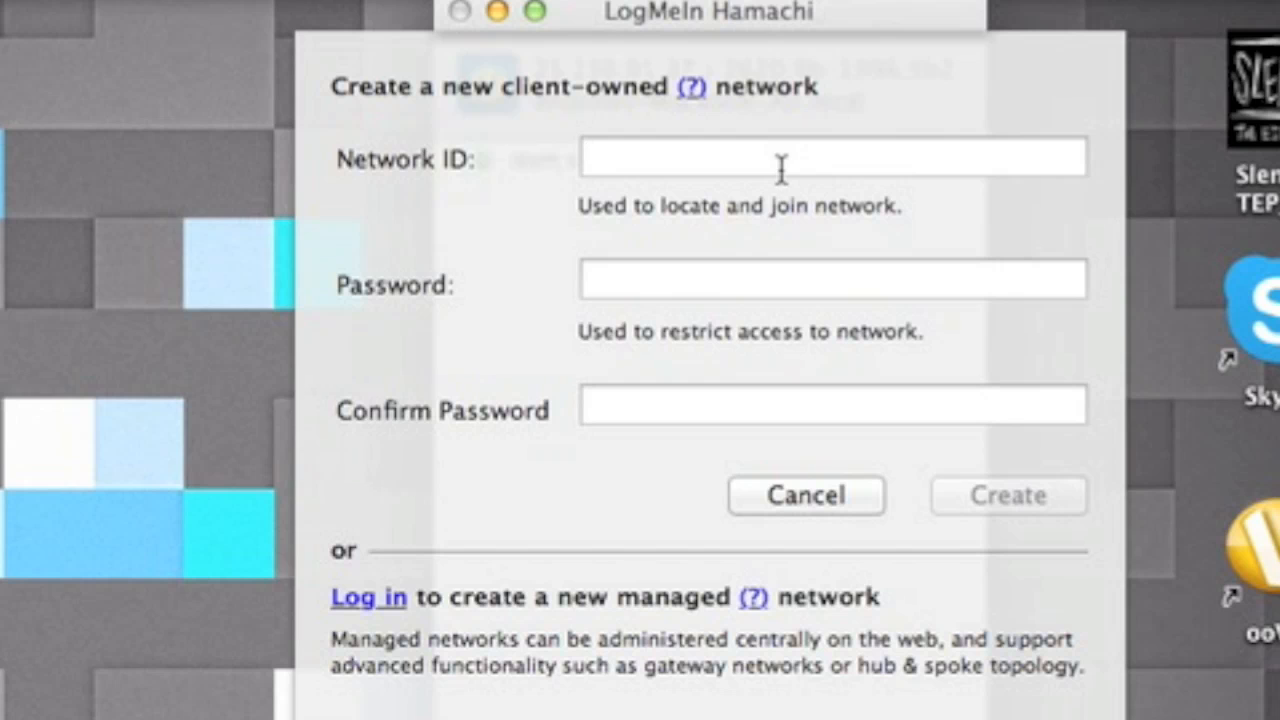
type("my")
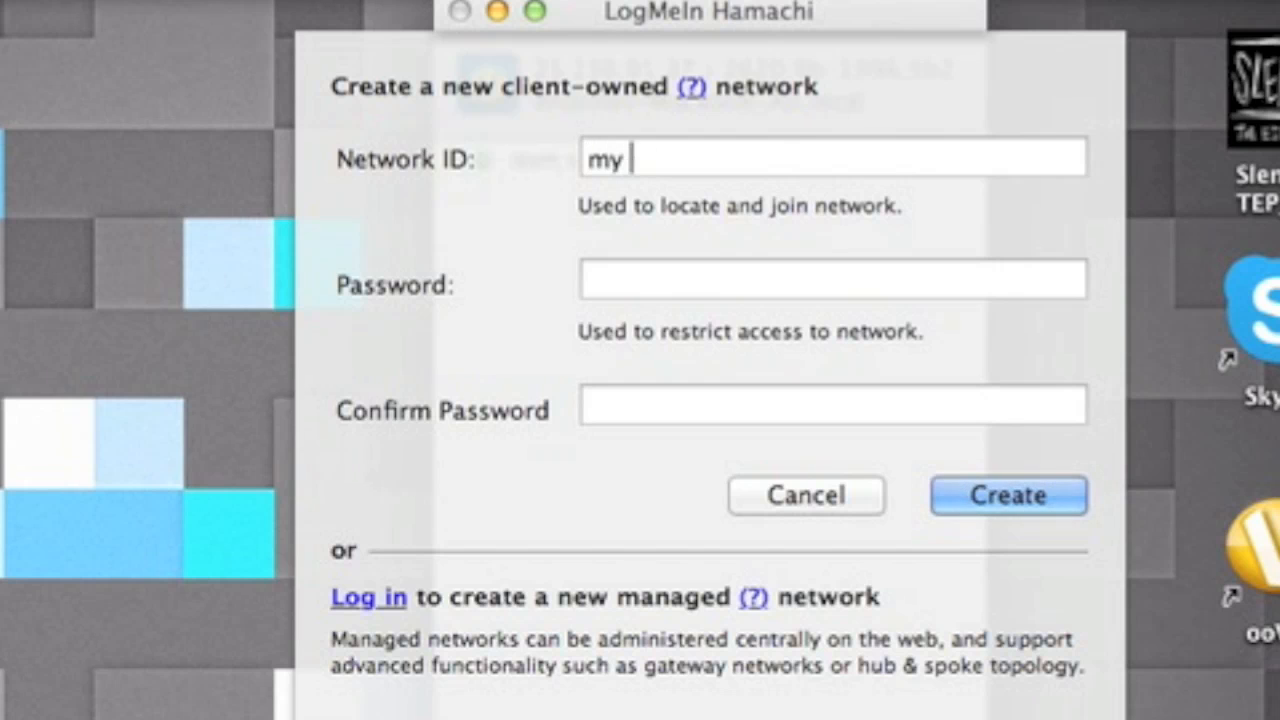
type("server")
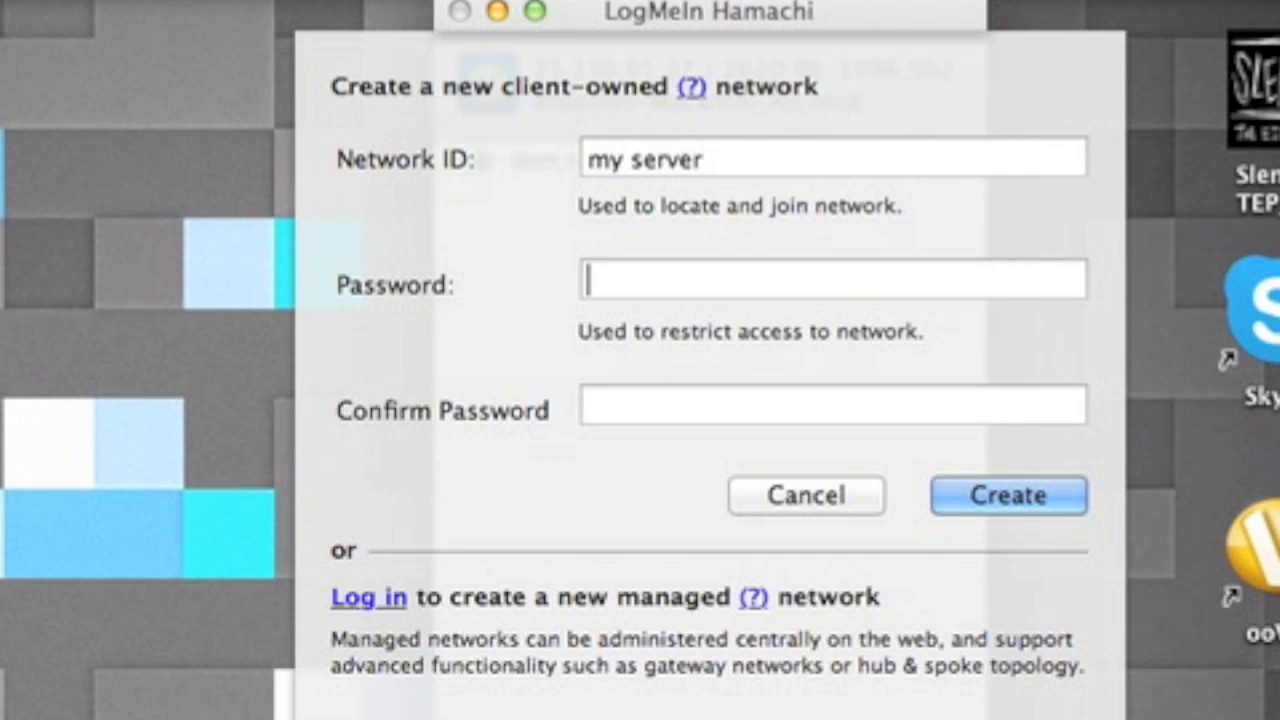
type("password")
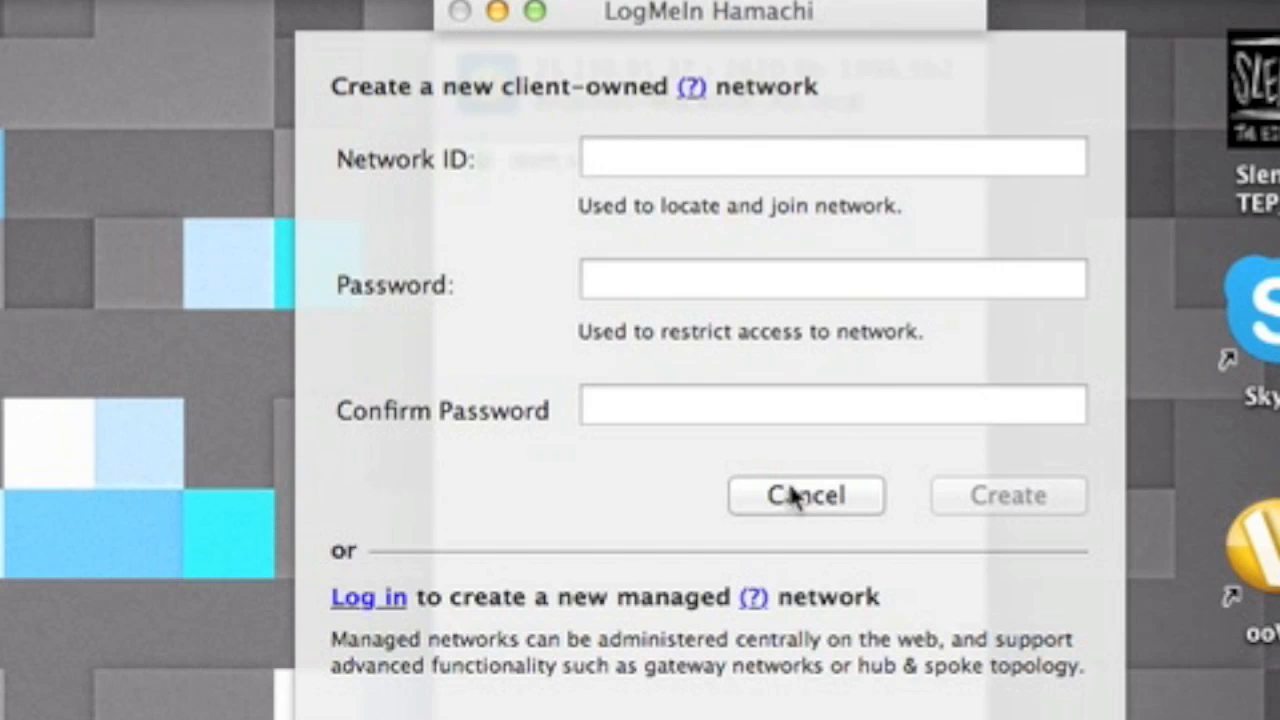
mouse_move(630, 148)
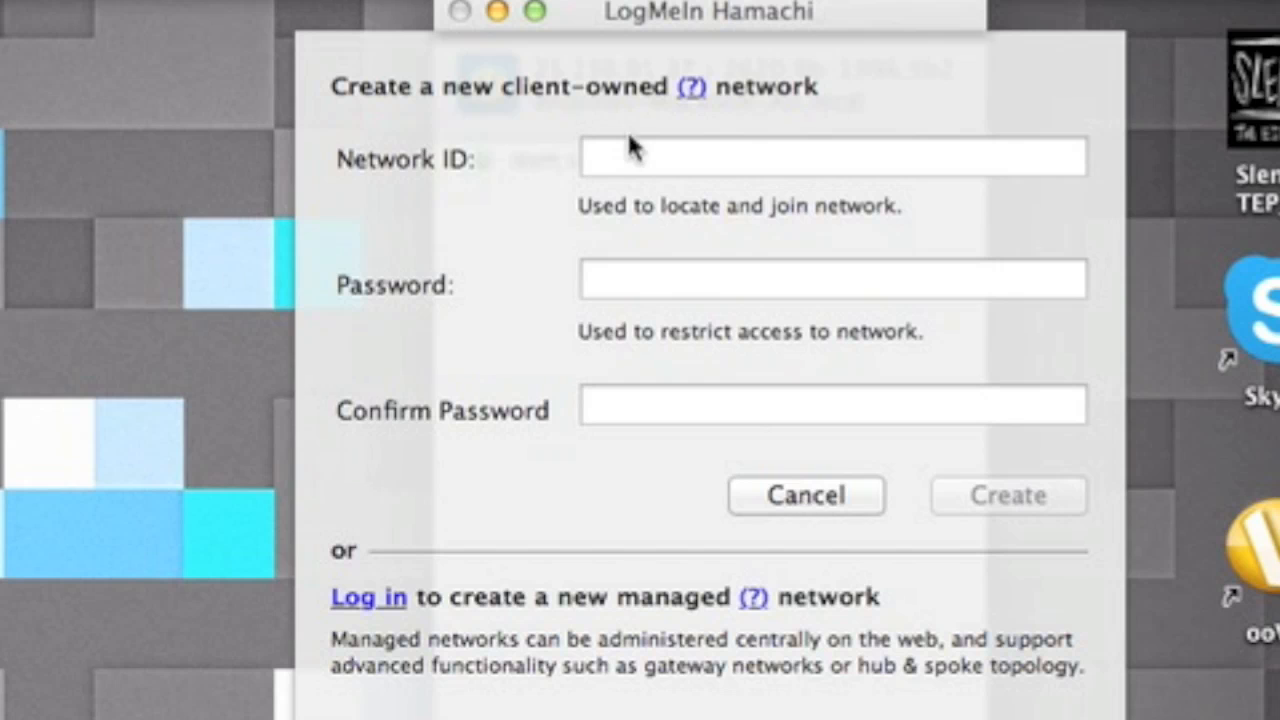
mouse_move(610, 40)
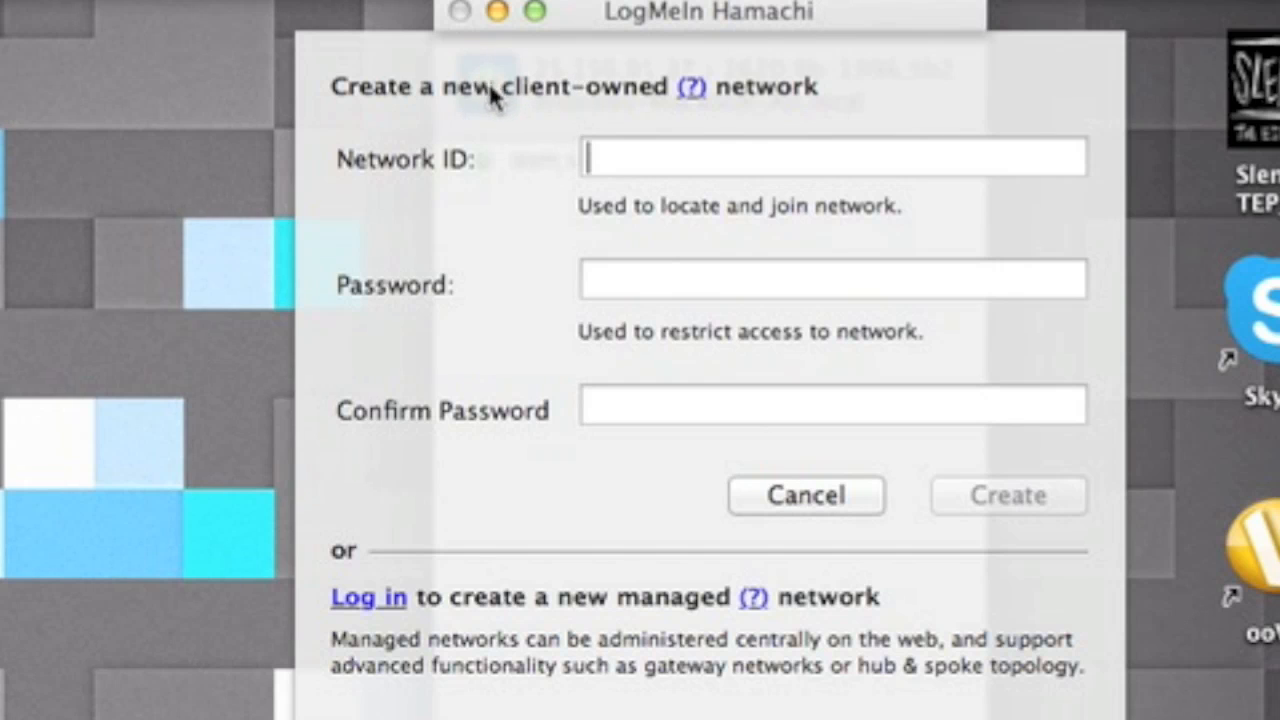
mouse_move(542, 132)
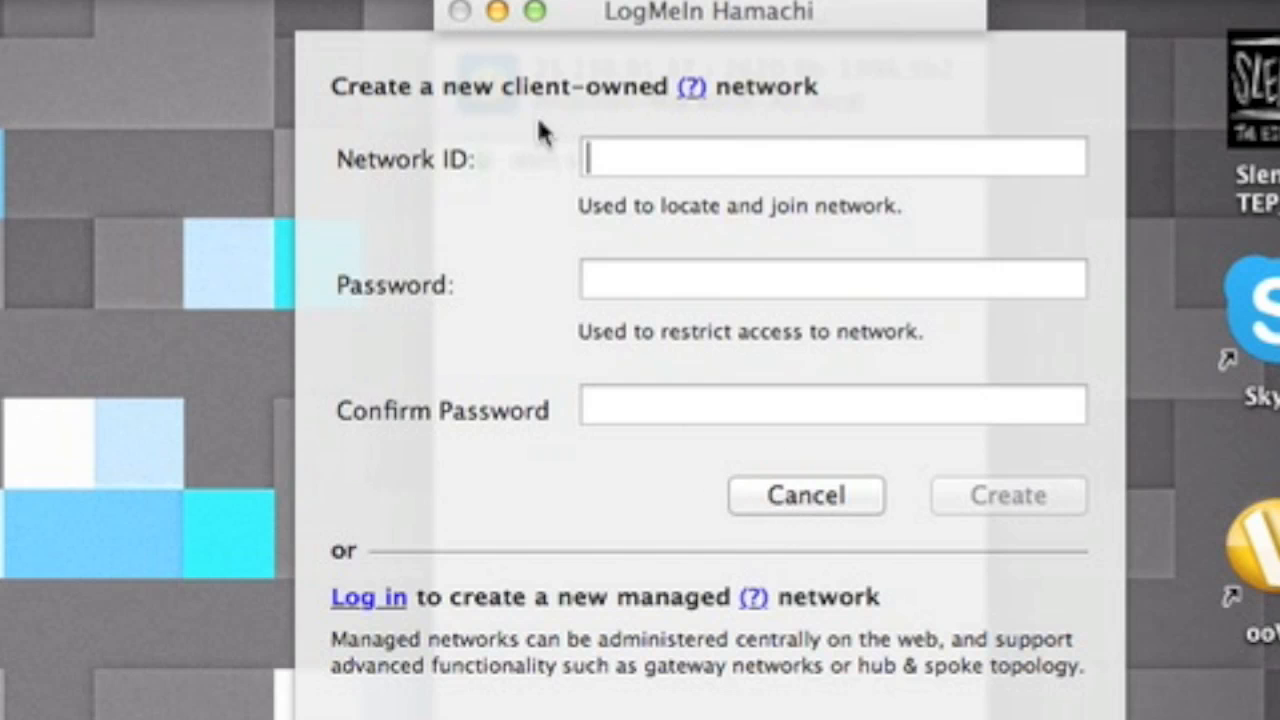
left_click(804, 496)
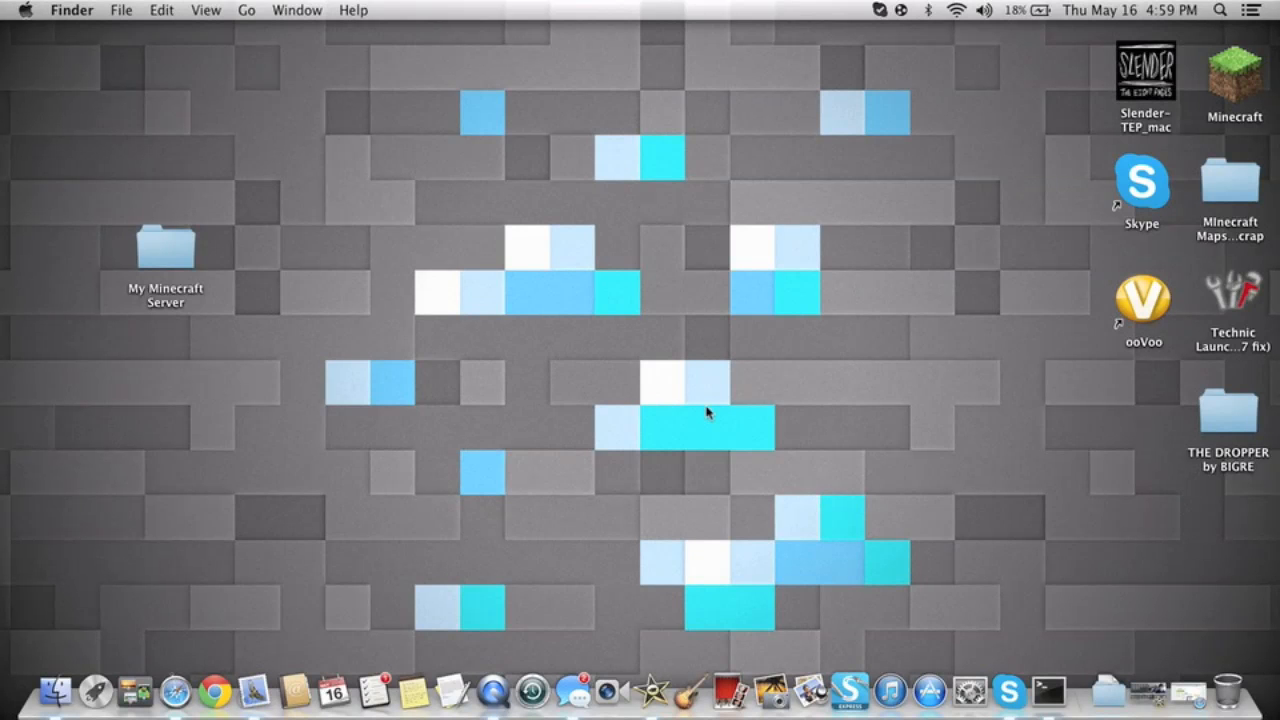
- Launch Minecraft from the desktop and allow it to accept incoming network connections
left_click(1236, 84)
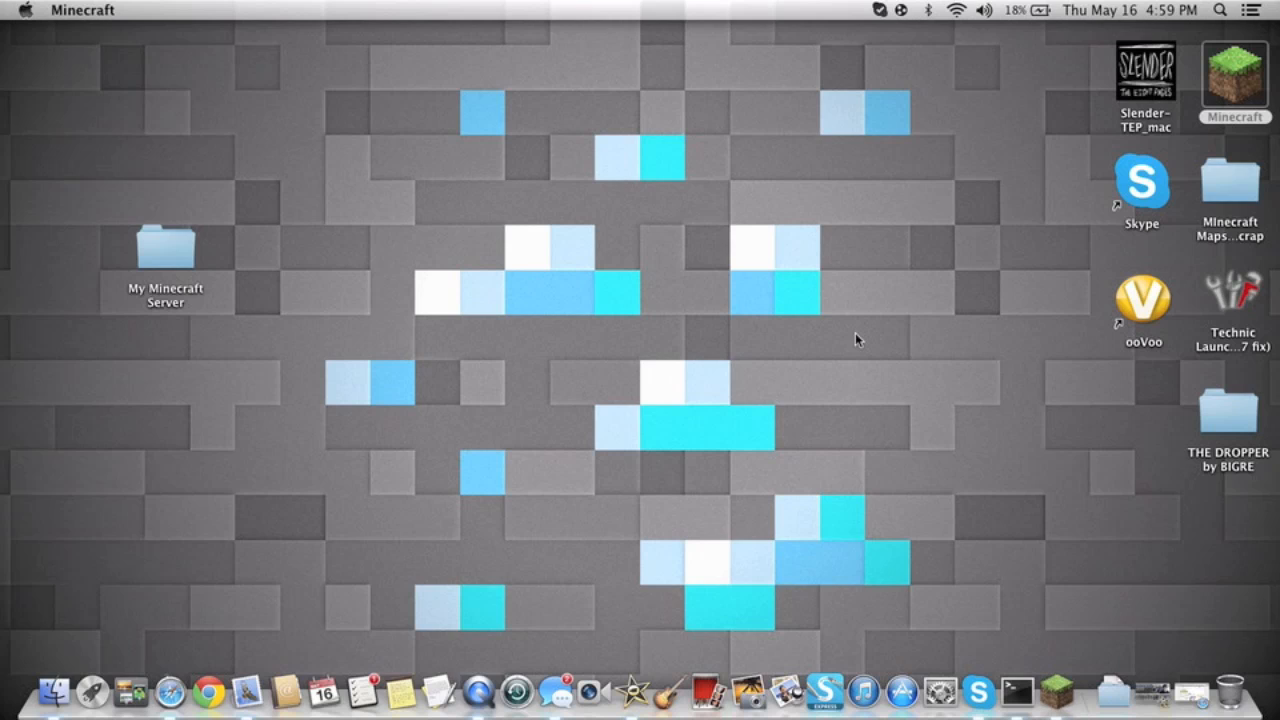
mouse_move(750, 412)
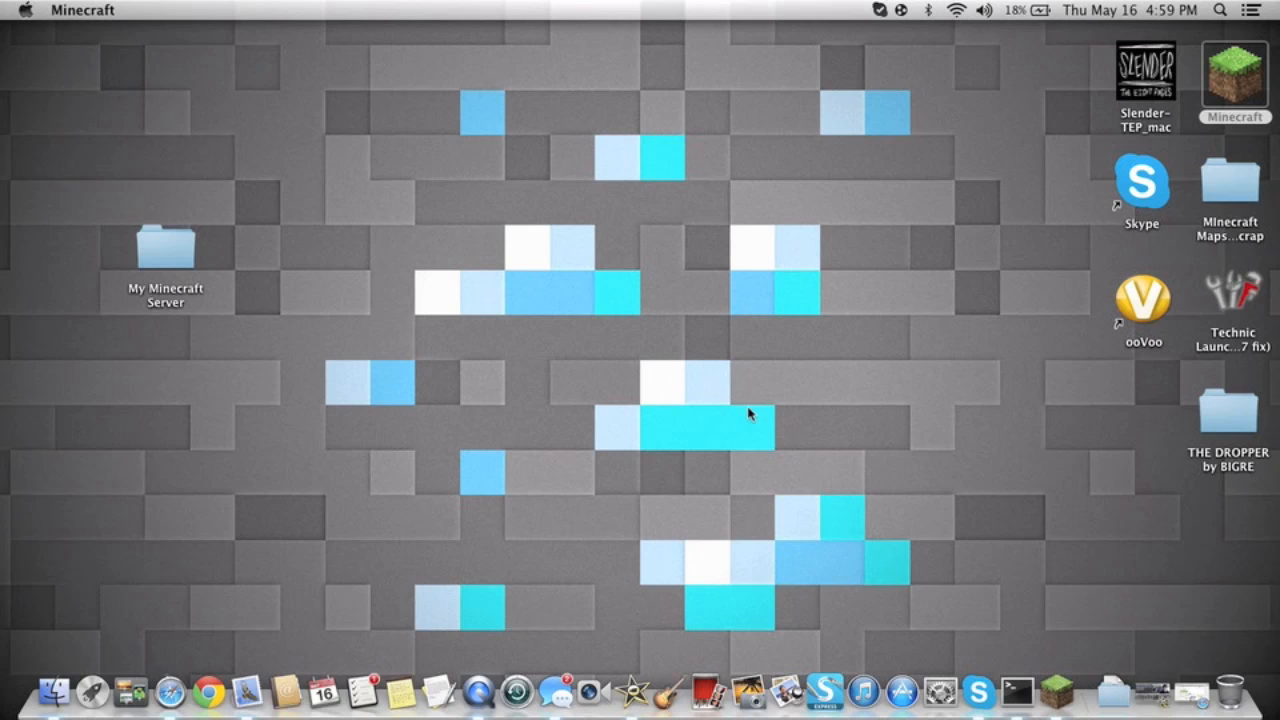
mouse_move(708, 448)
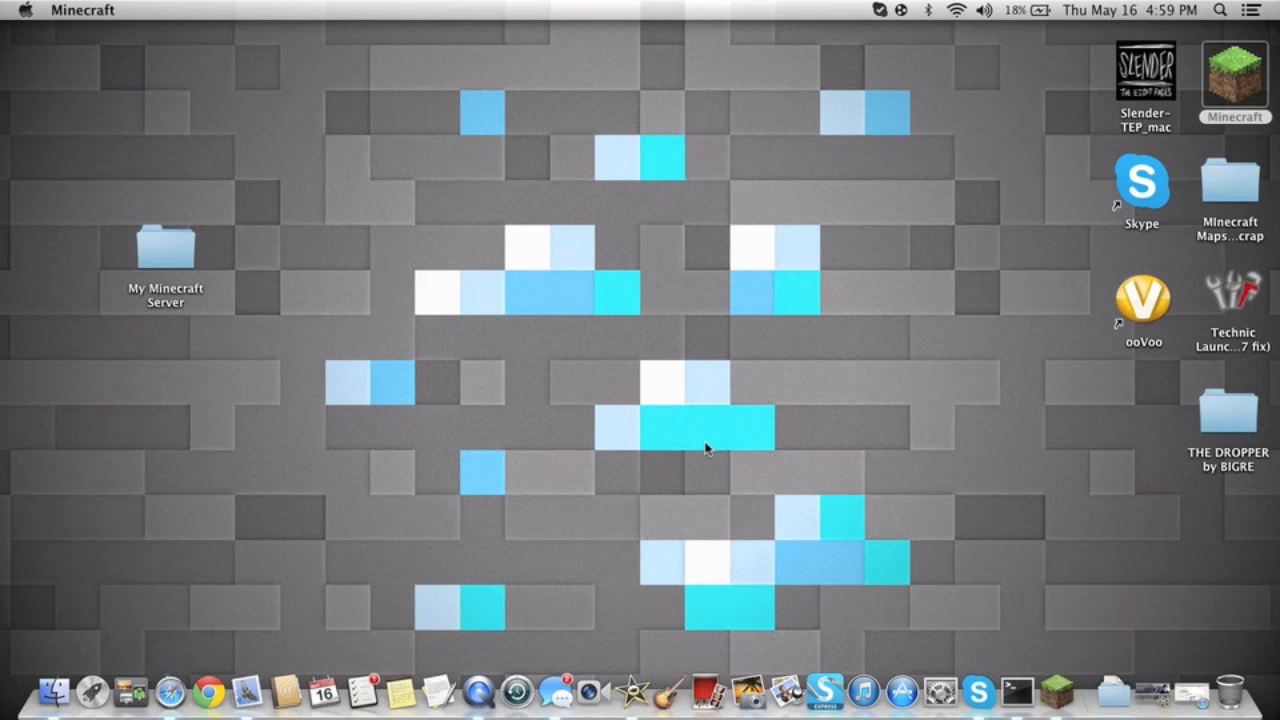
mouse_move(696, 448)
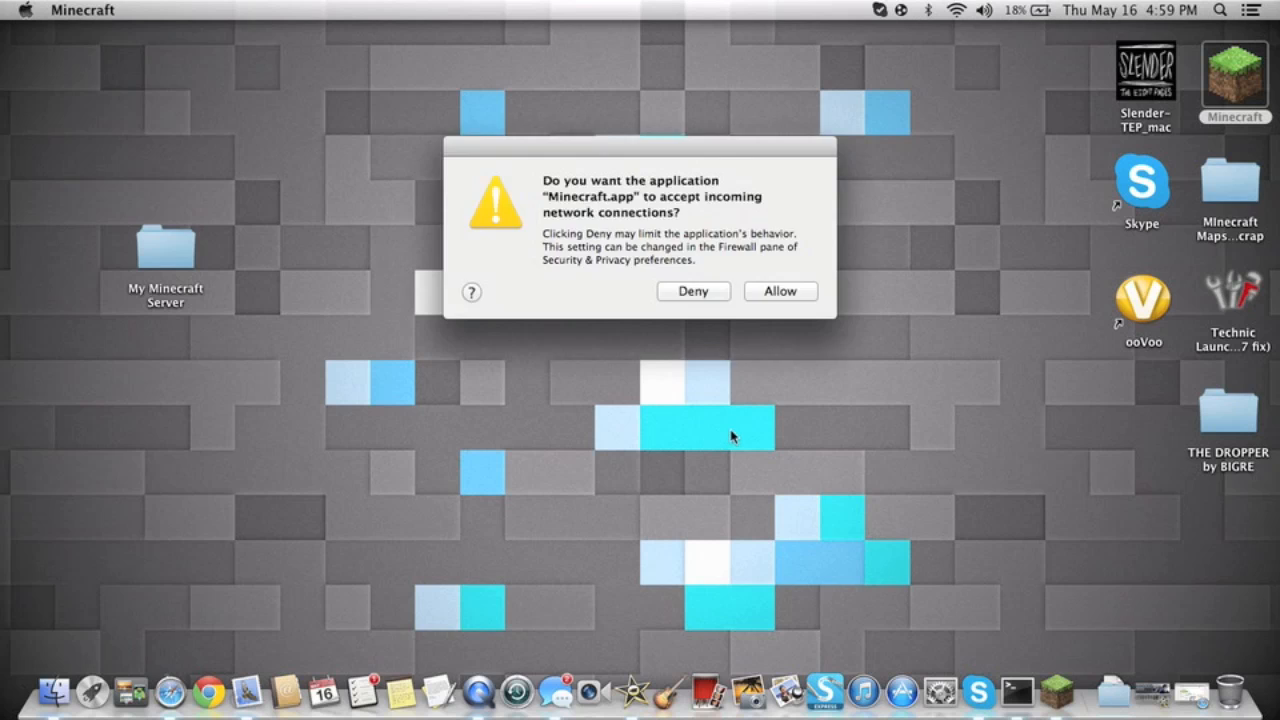
left_click(780, 292)
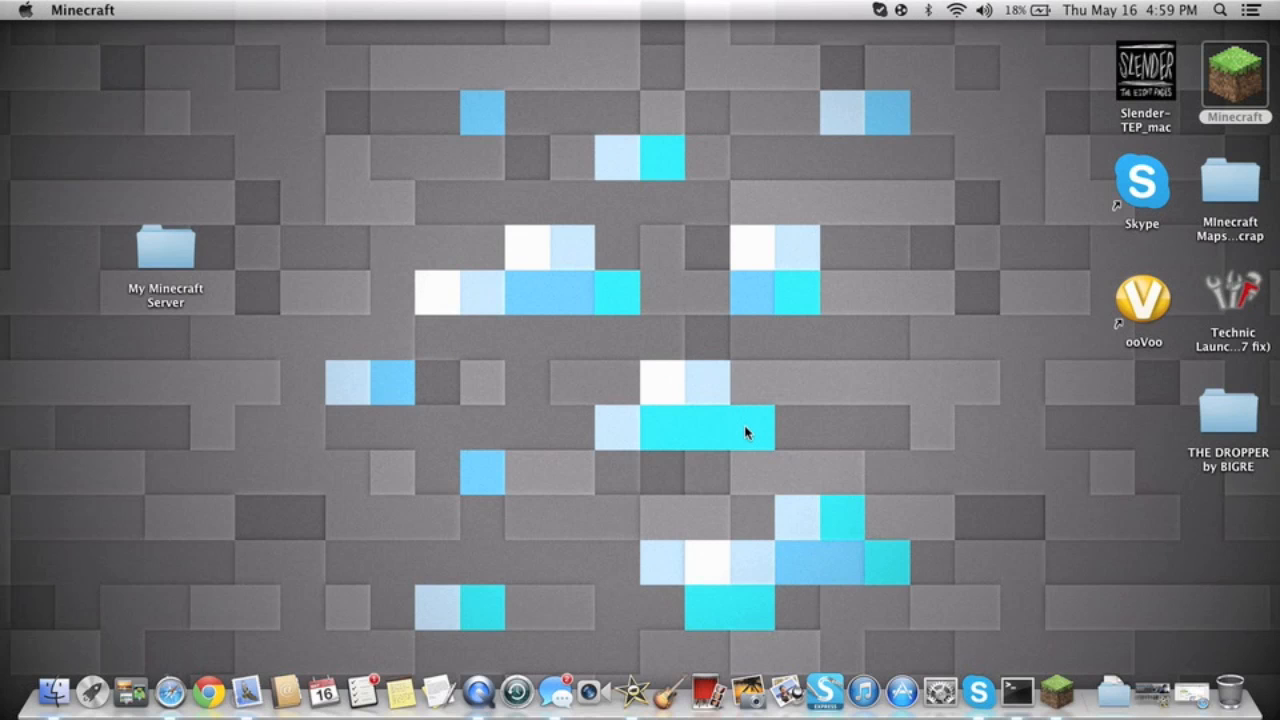
mouse_move(792, 308)
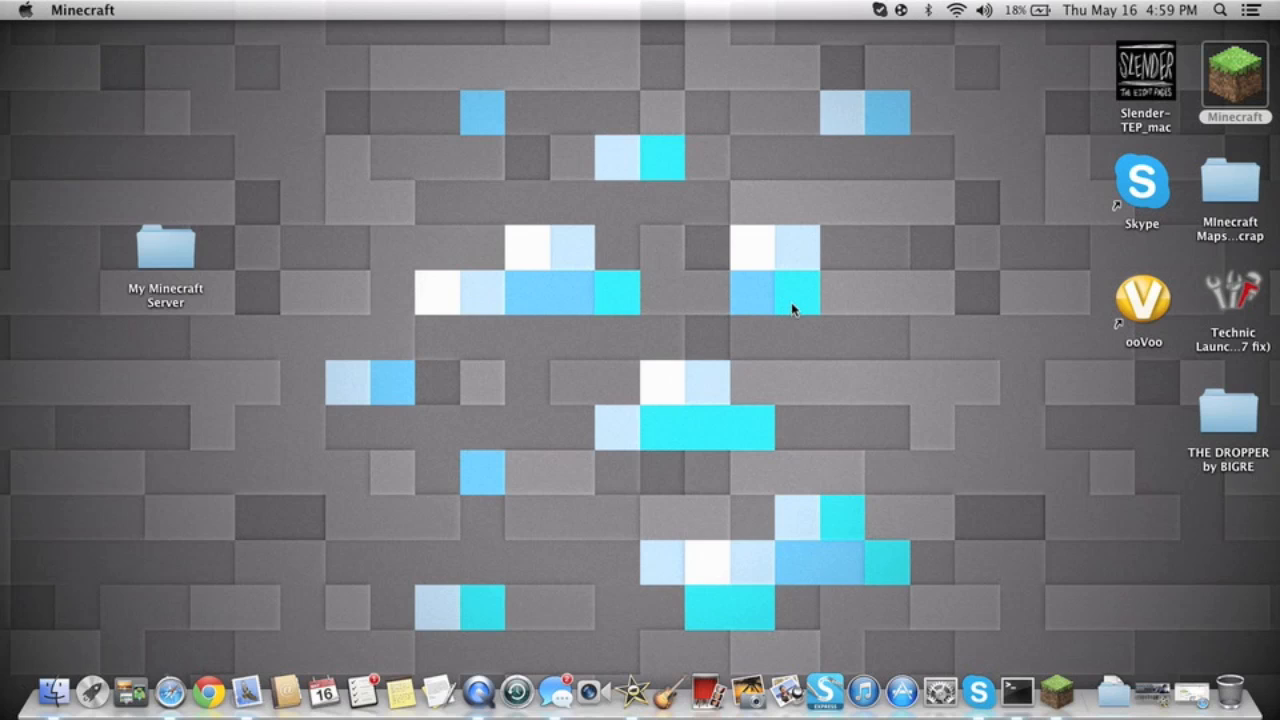
mouse_move(864, 332)
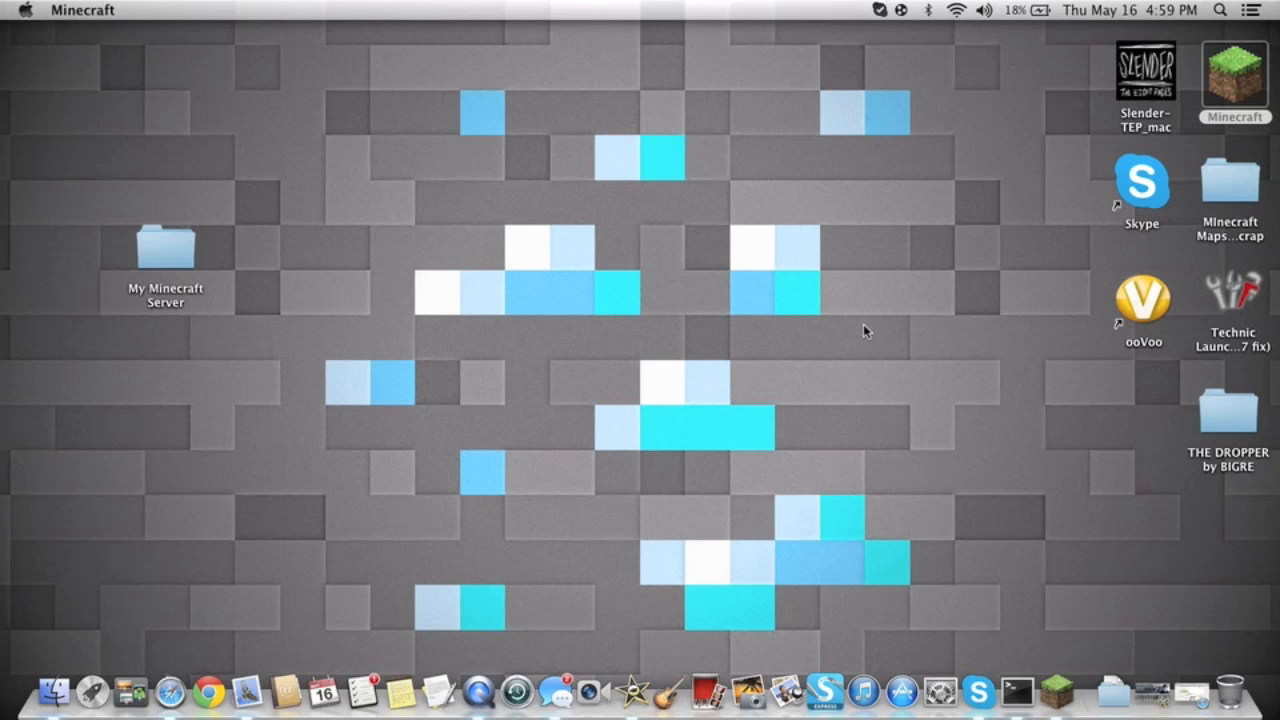
mouse_move(816, 422)
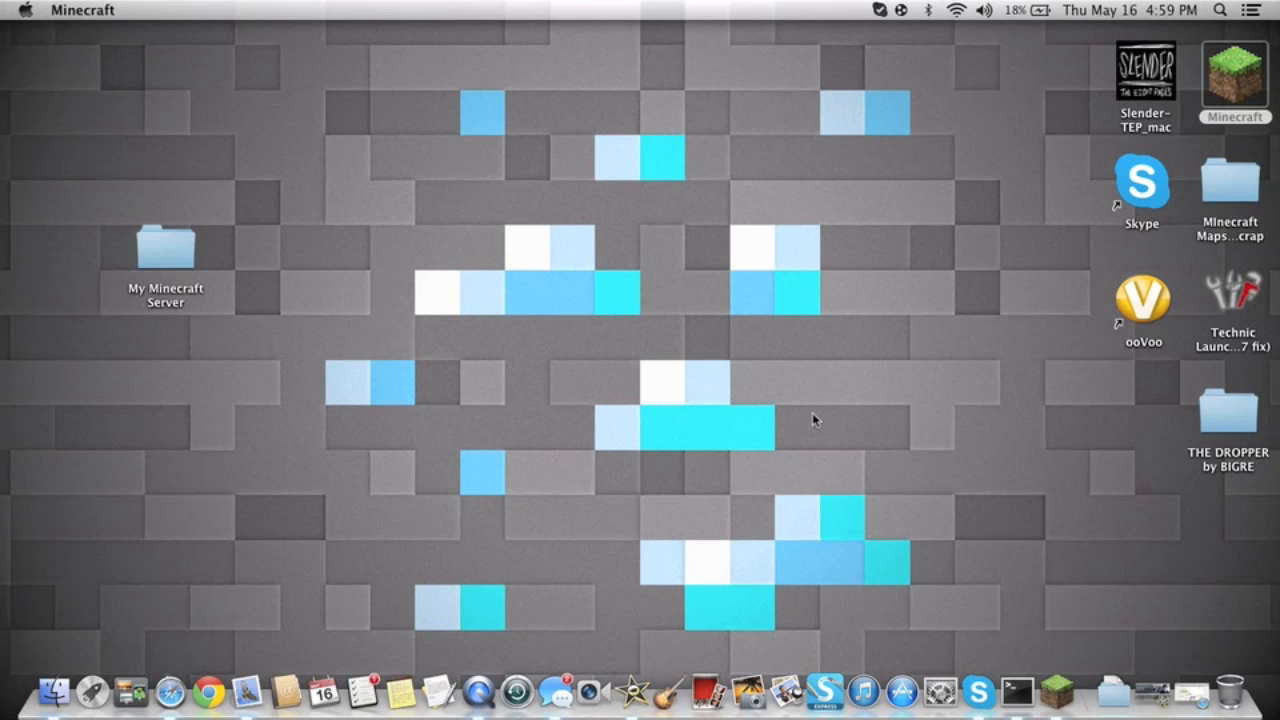
mouse_move(756, 458)
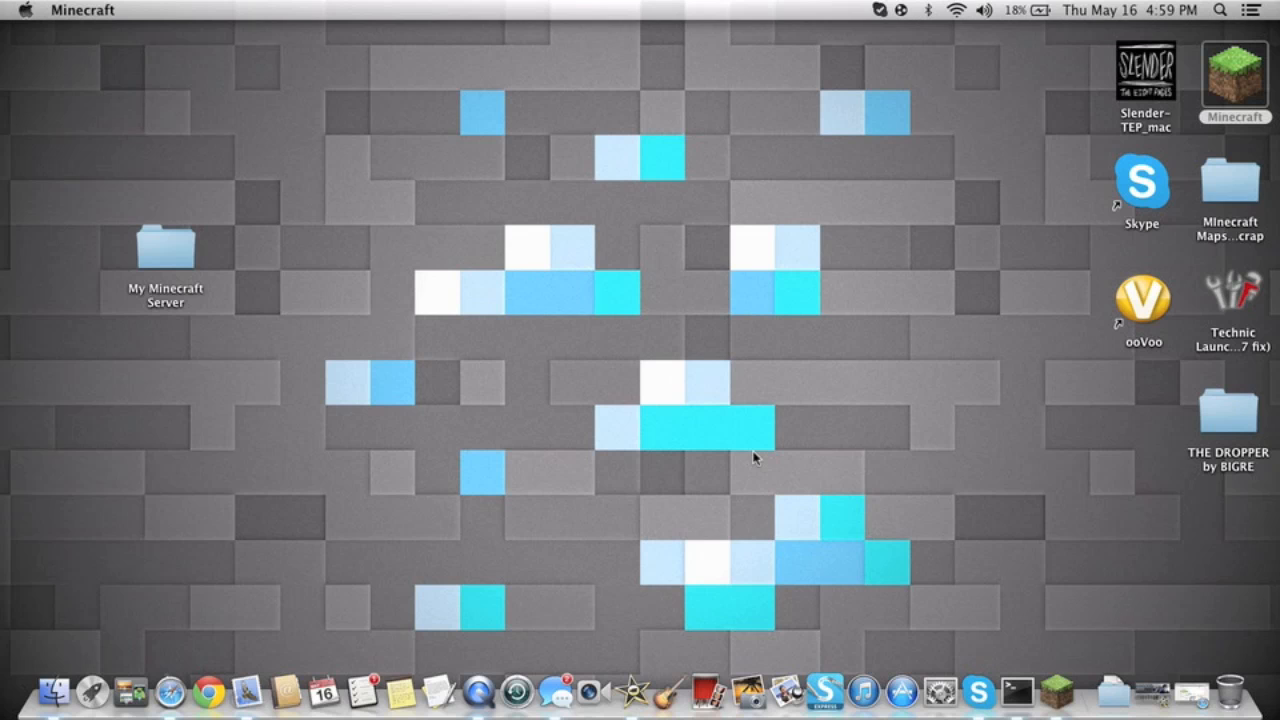
double_click(1240, 78)
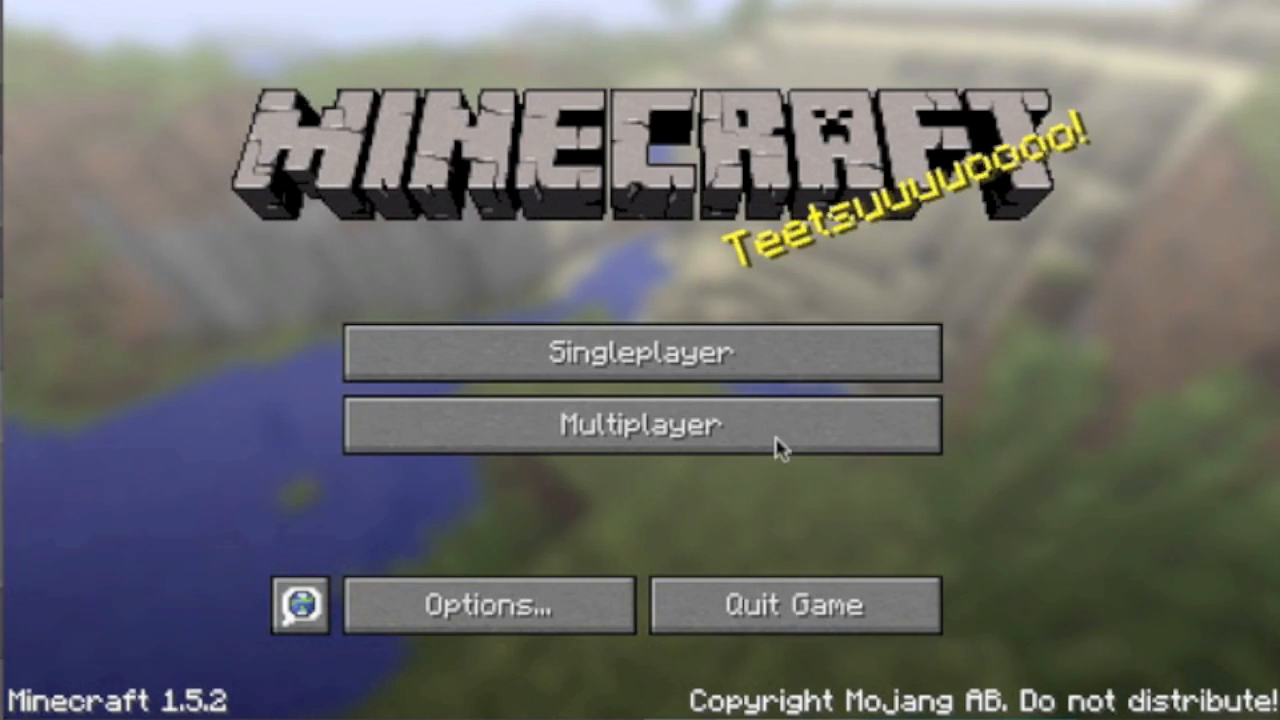
- Join 'My Awesome Server!' from the Multiplayer server list
left_click(644, 424)
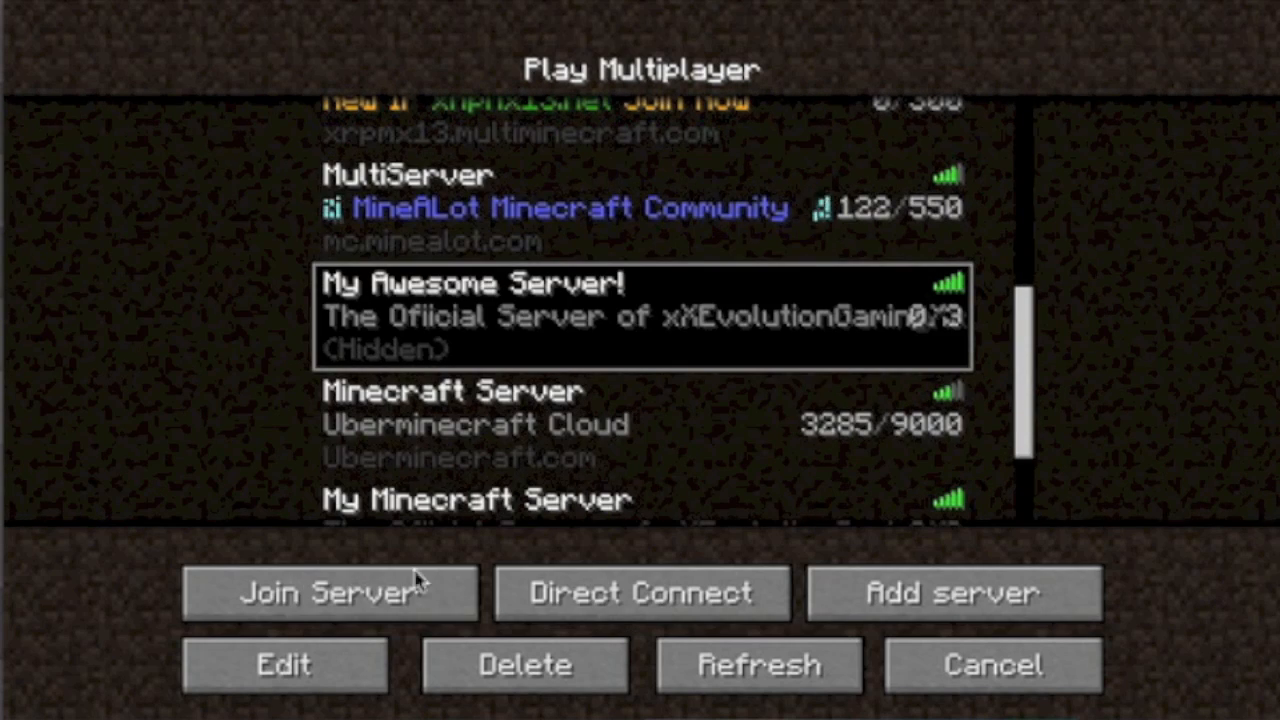
left_click(344, 594)
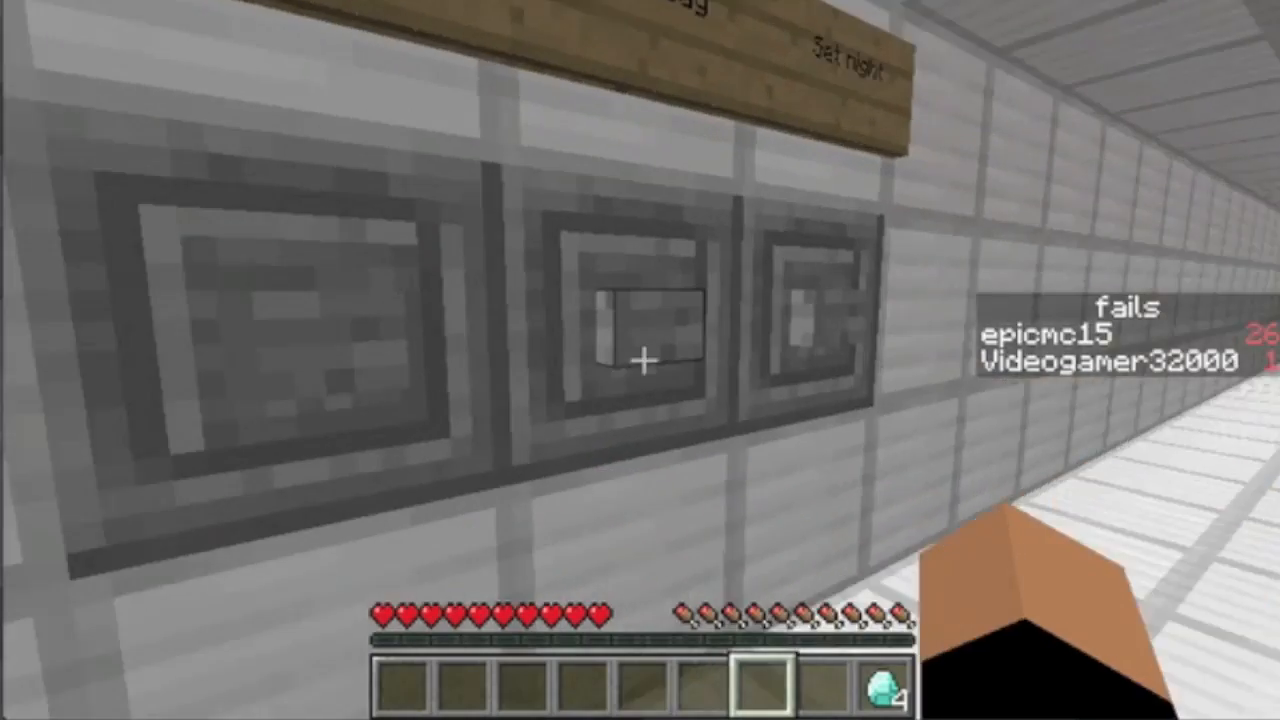
mouse_move(640, 360)
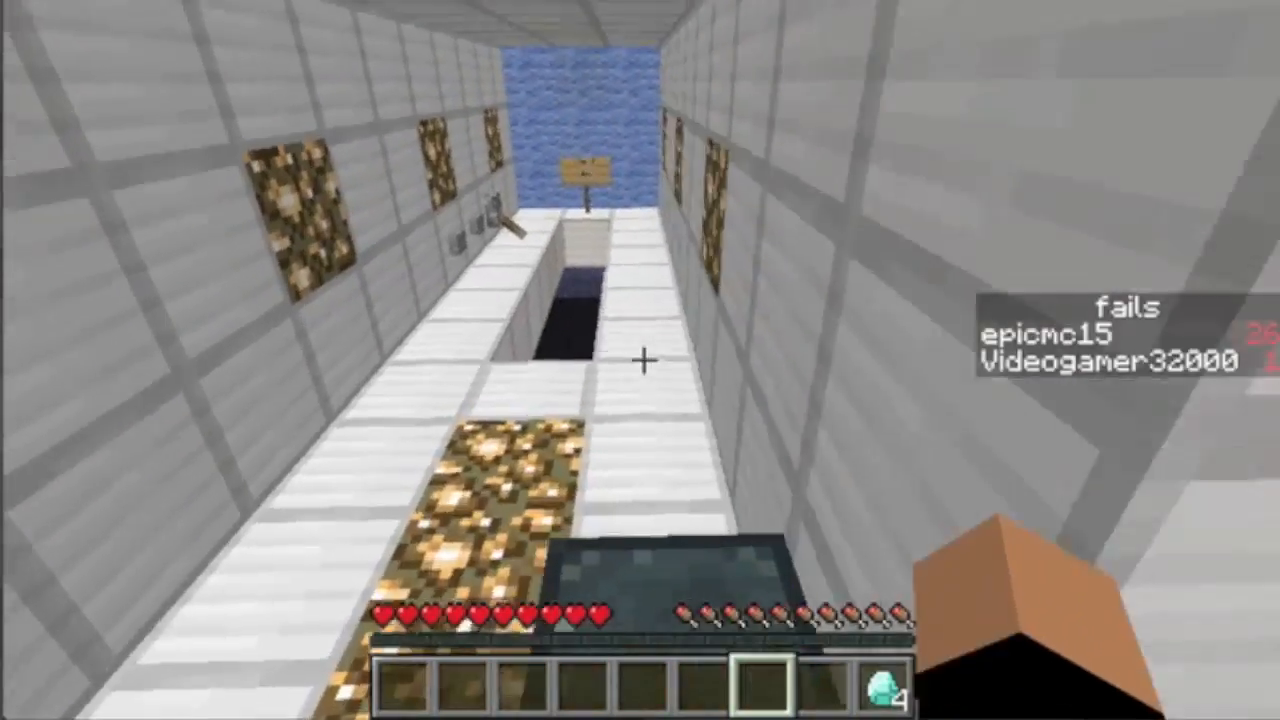
mouse_move(644, 360)
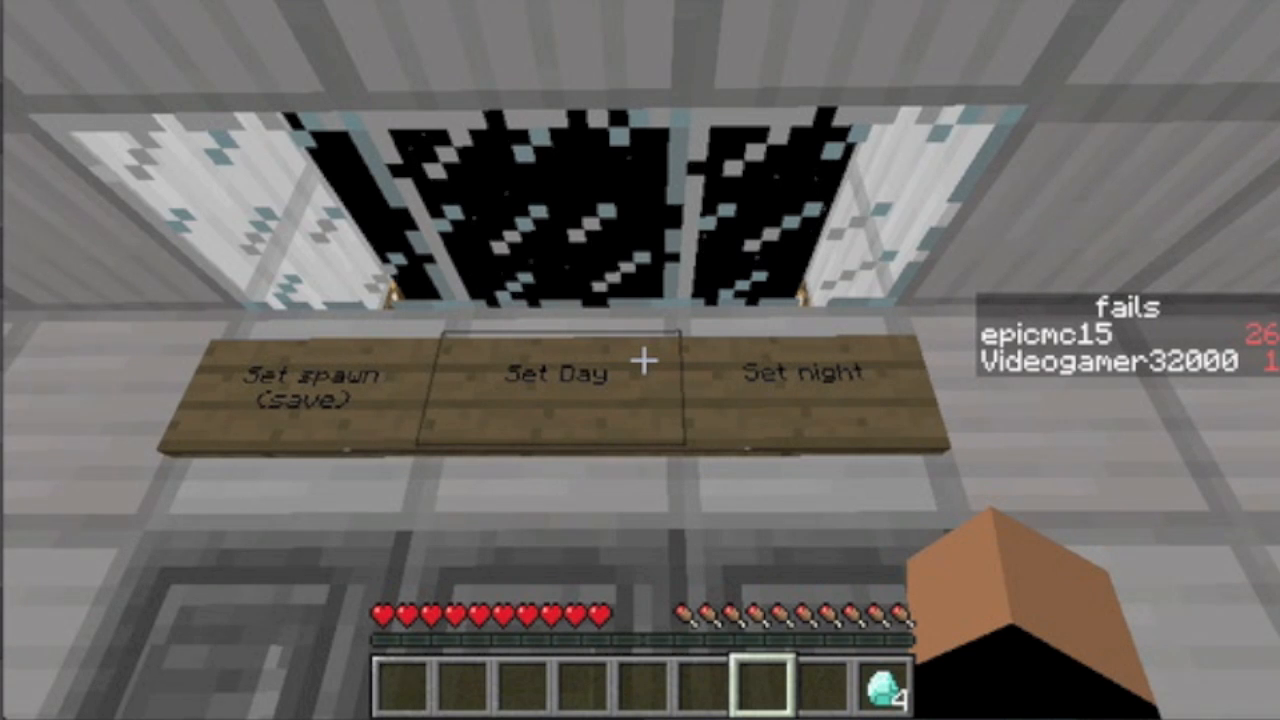
- Quit Minecraft after touring the server world, returning to the desktop
key("Escape")
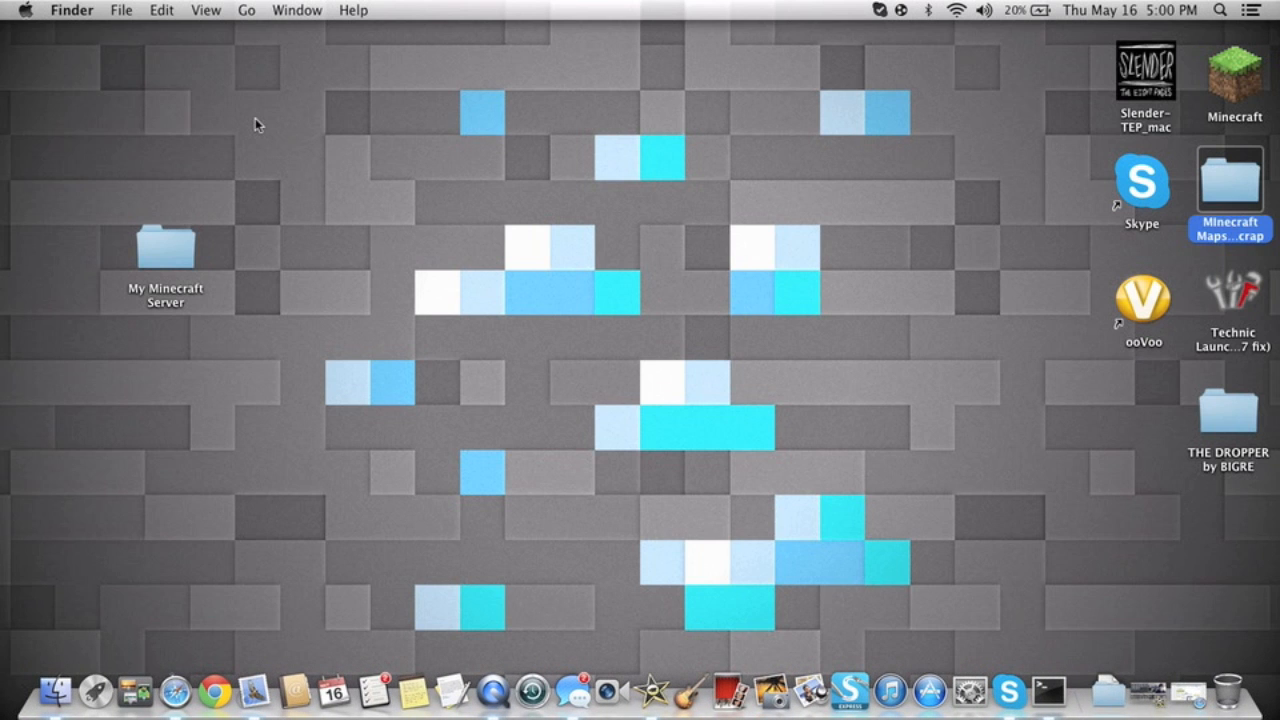
mouse_move(1112, 616)
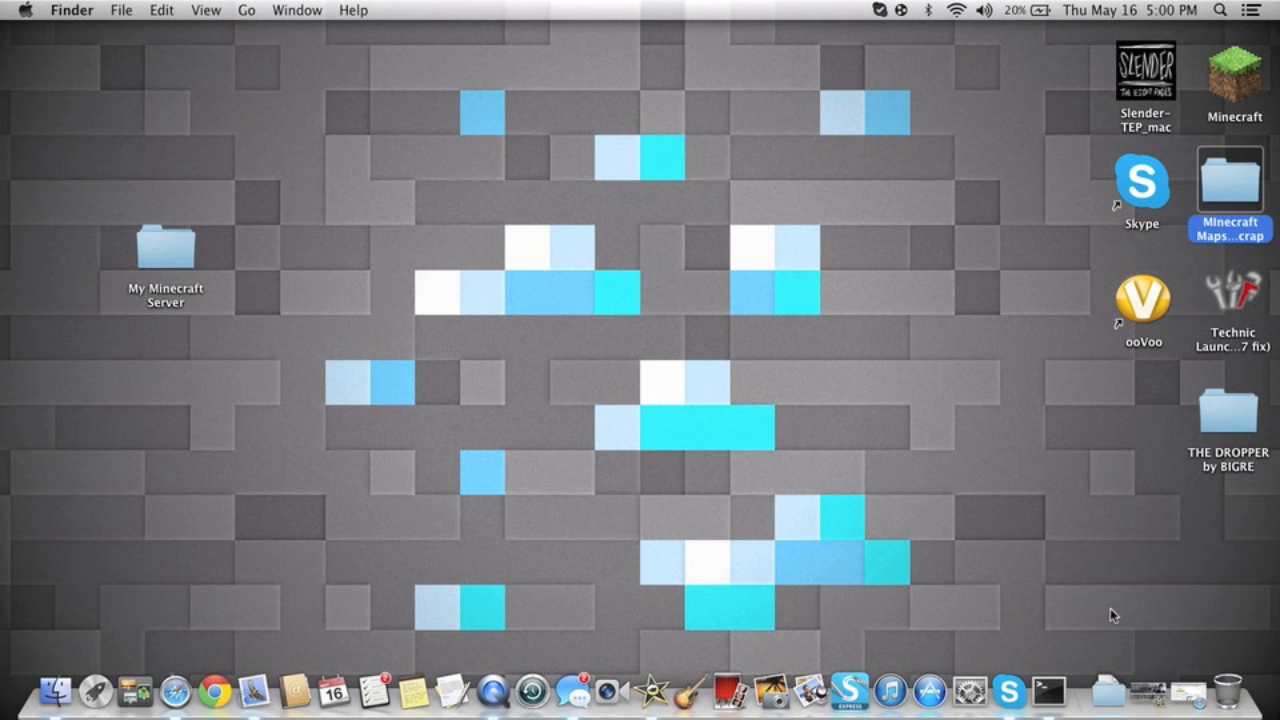